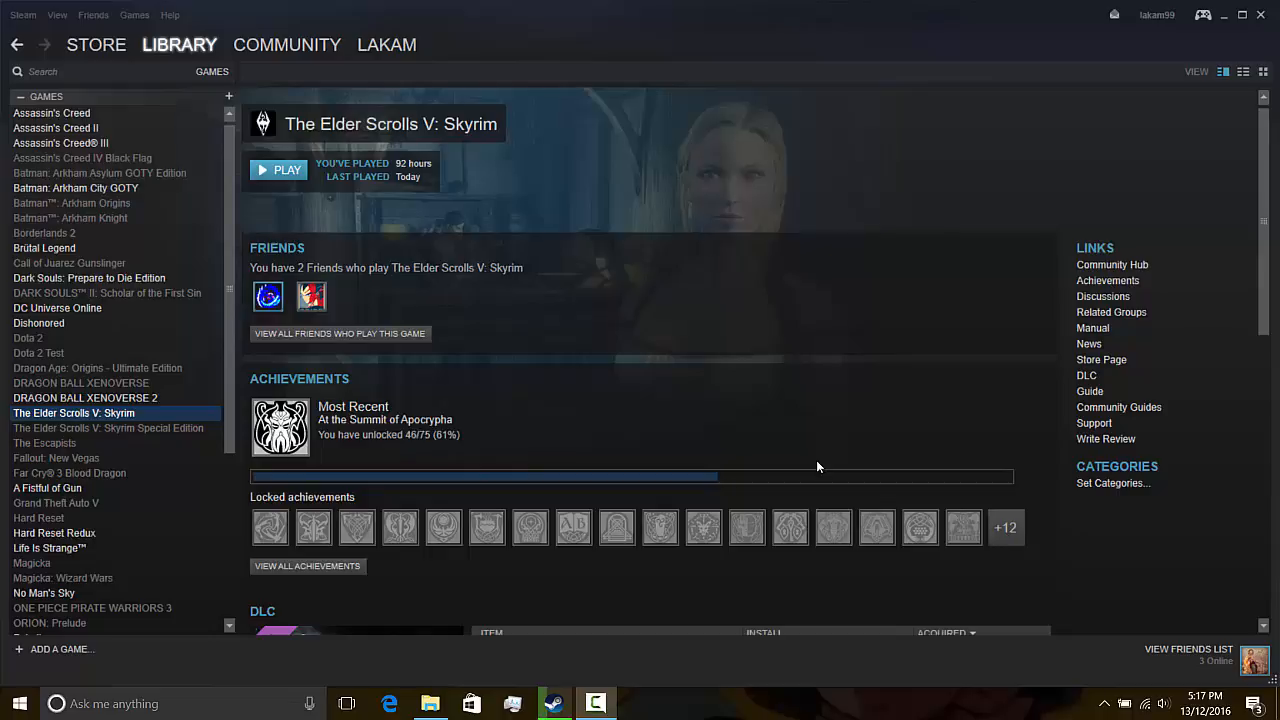
pyautogui.moveTo(434, 204)
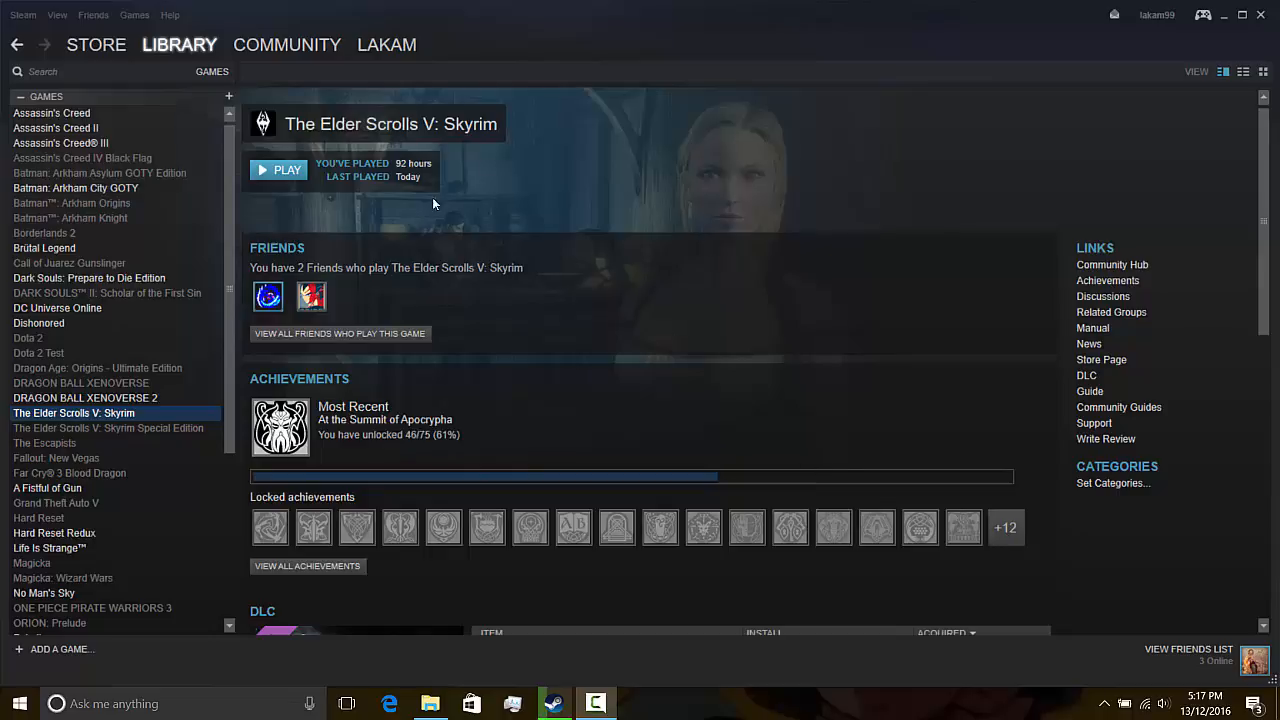
pyautogui.moveTo(434, 136)
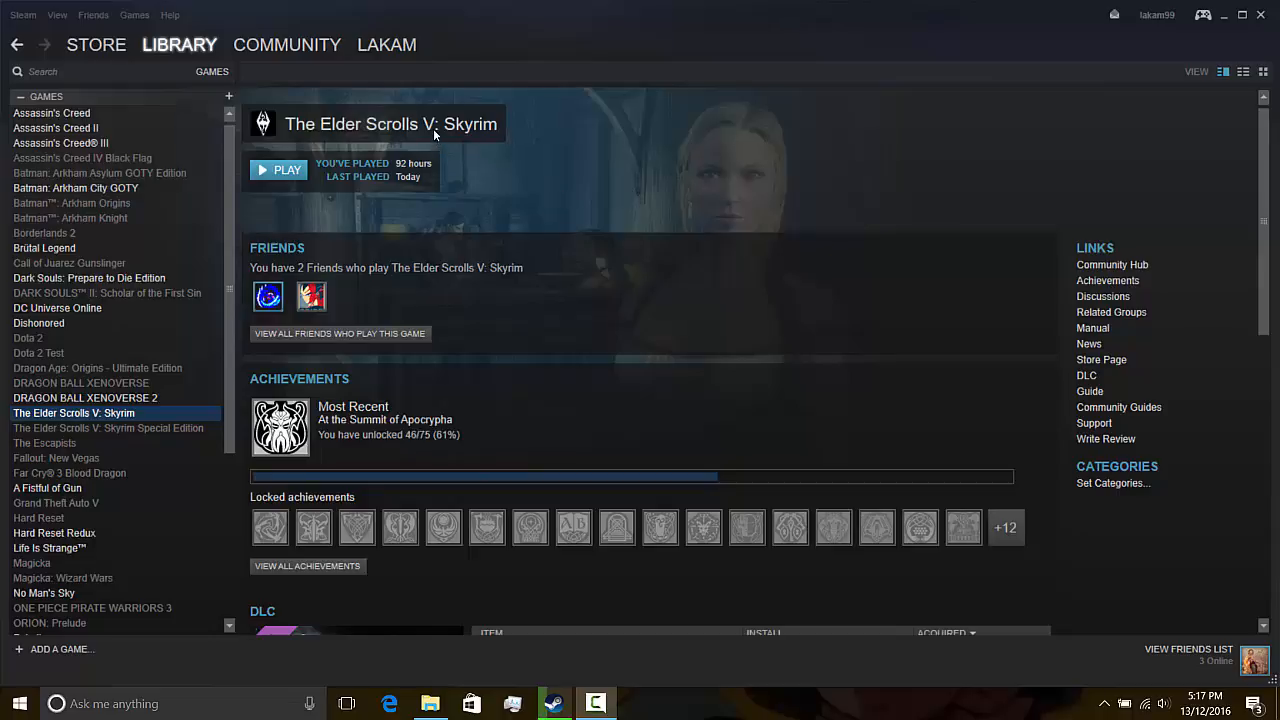
pyautogui.moveTo(312, 172)
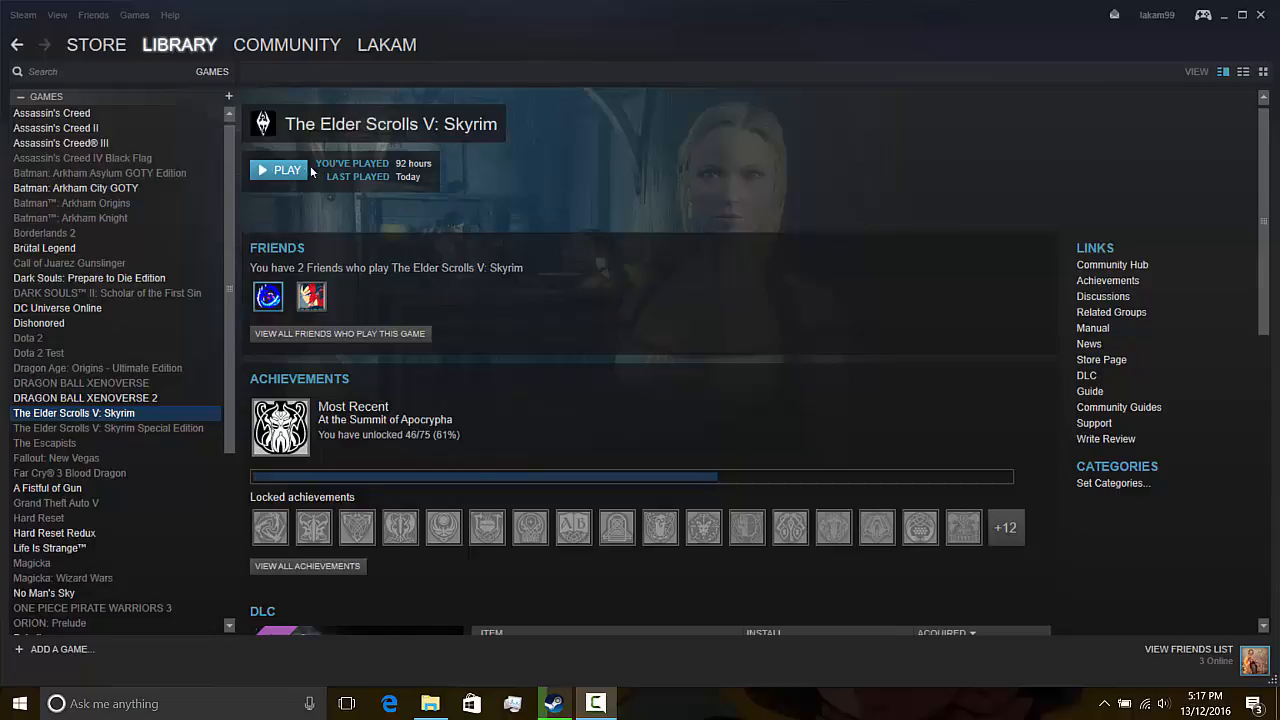
pyautogui.moveTo(296, 206)
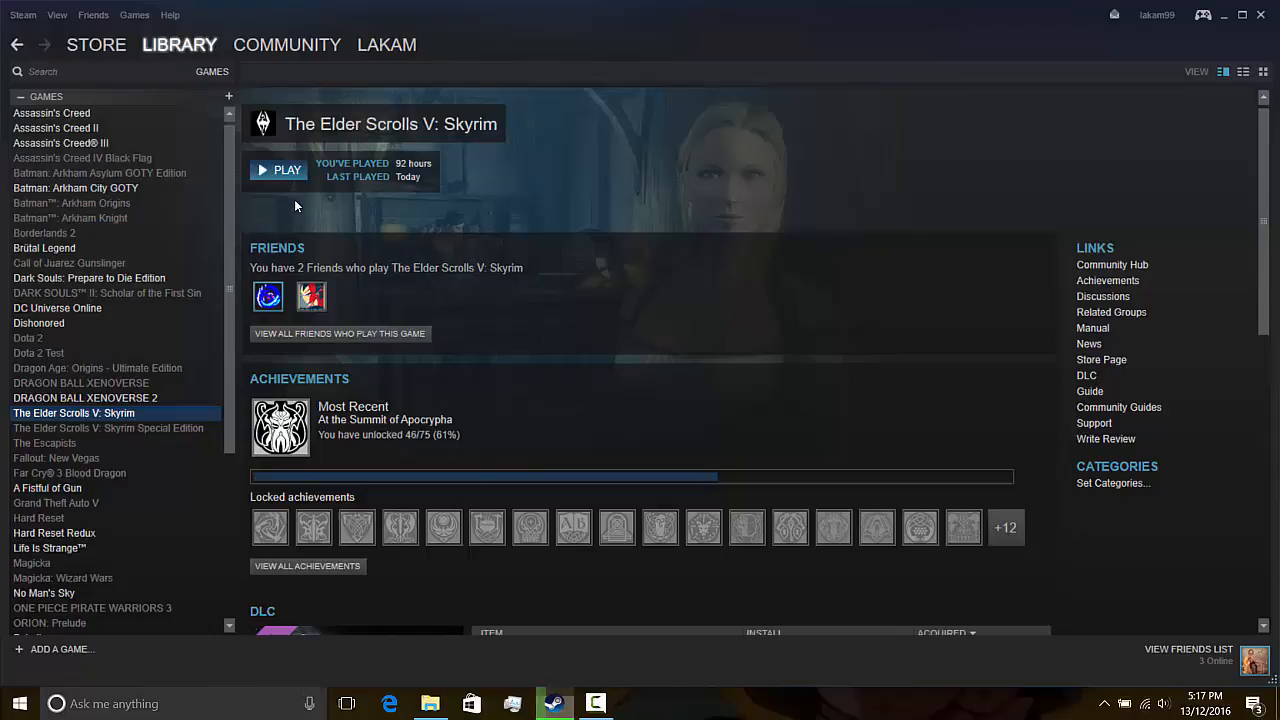
pyautogui.moveTo(704, 332)
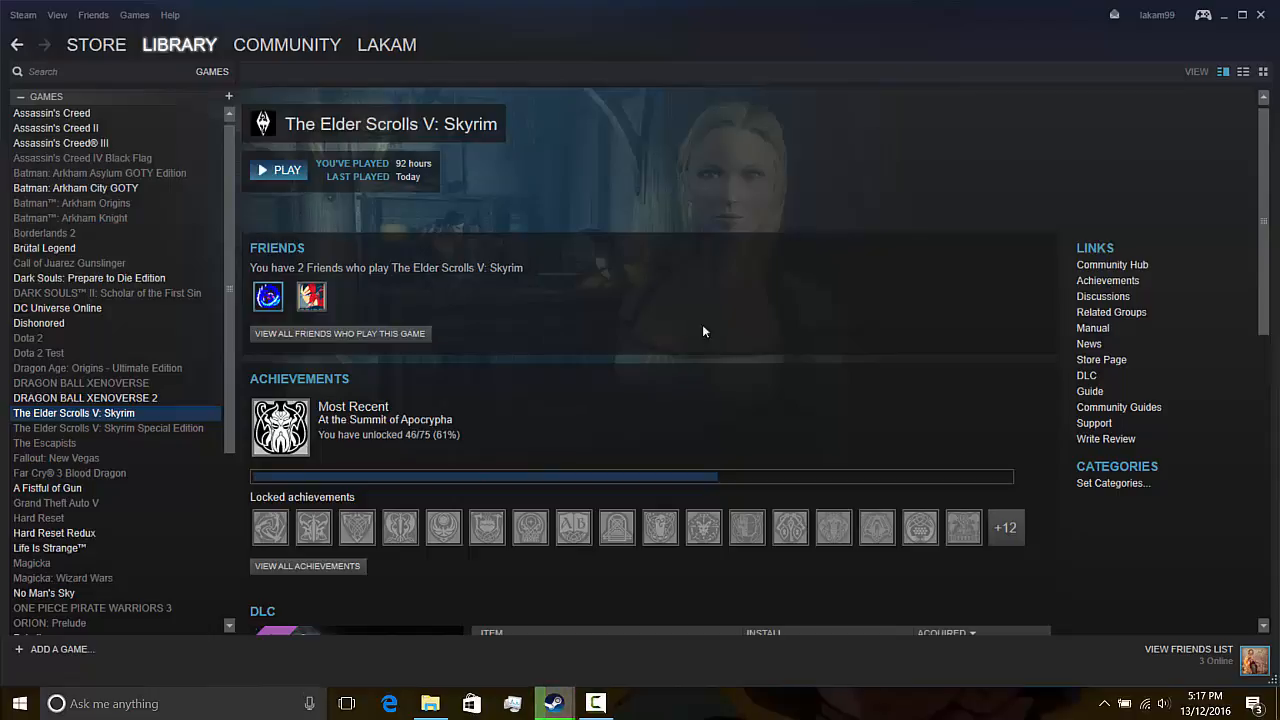
# Launch Skyrim from its Steam library page so the launcher starts checking mods.
pyautogui.click(280, 170)
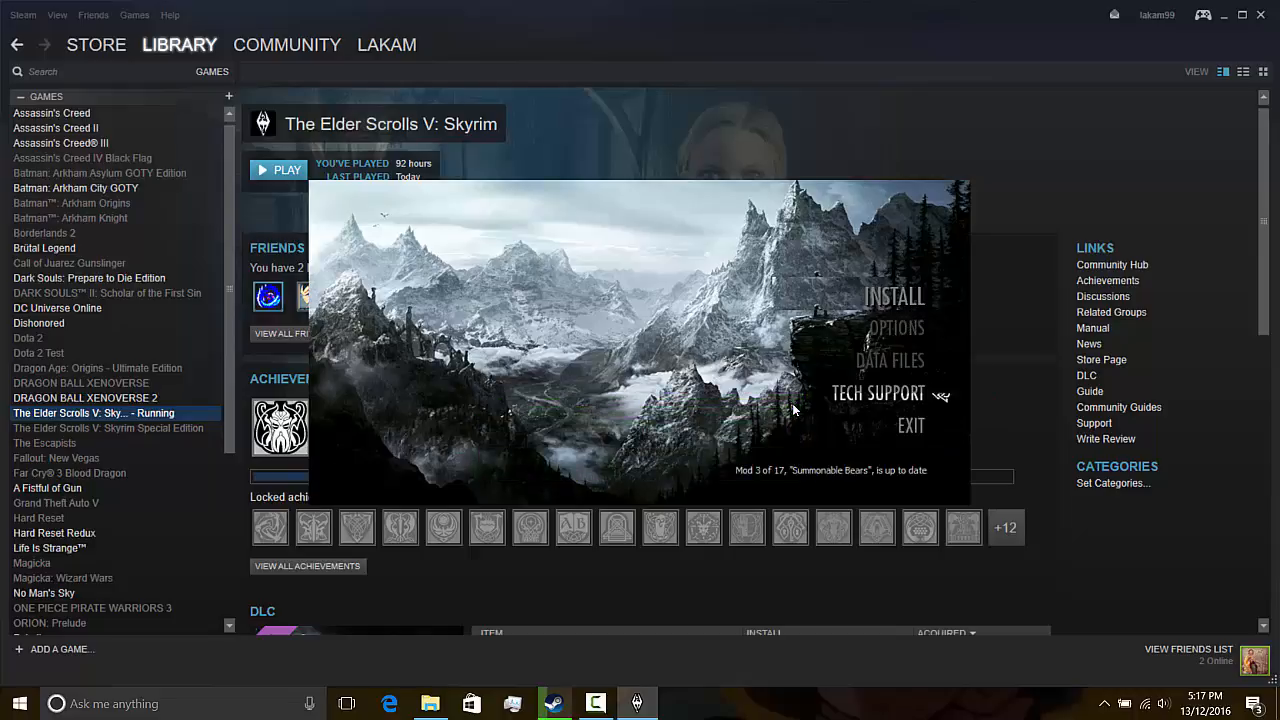
pyautogui.moveTo(908, 428)
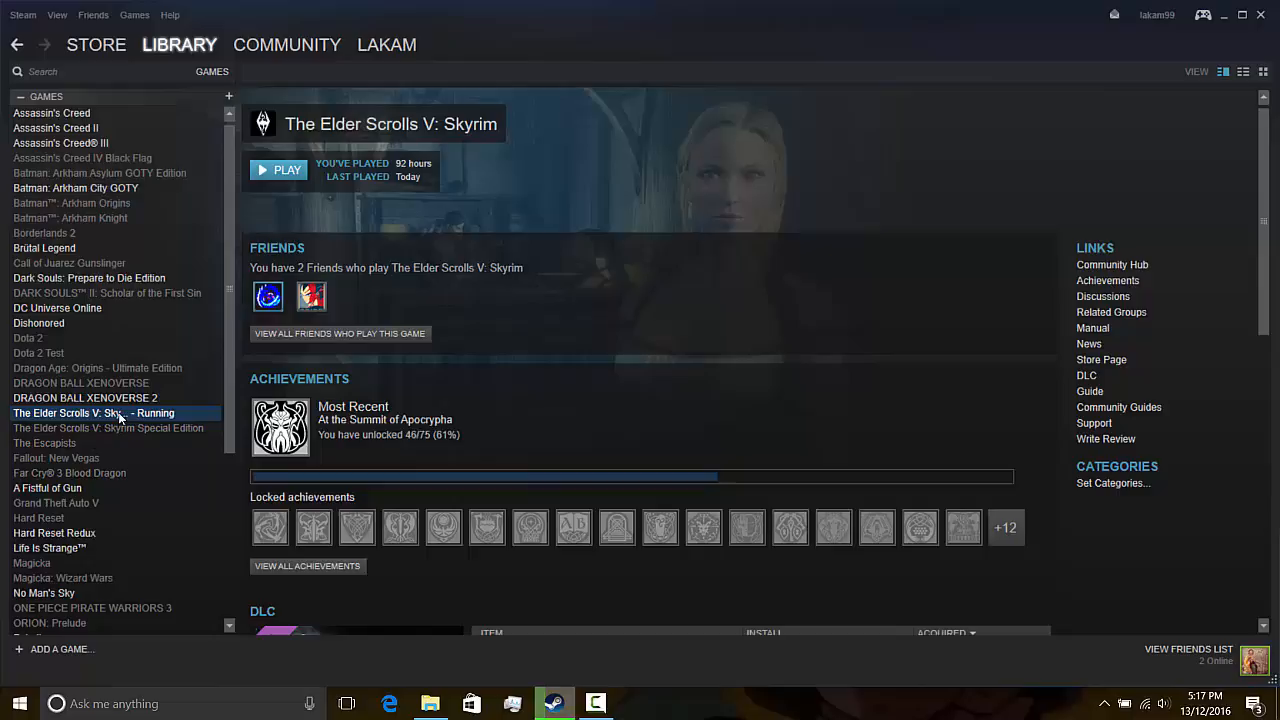
pyautogui.rightClick(96, 412)
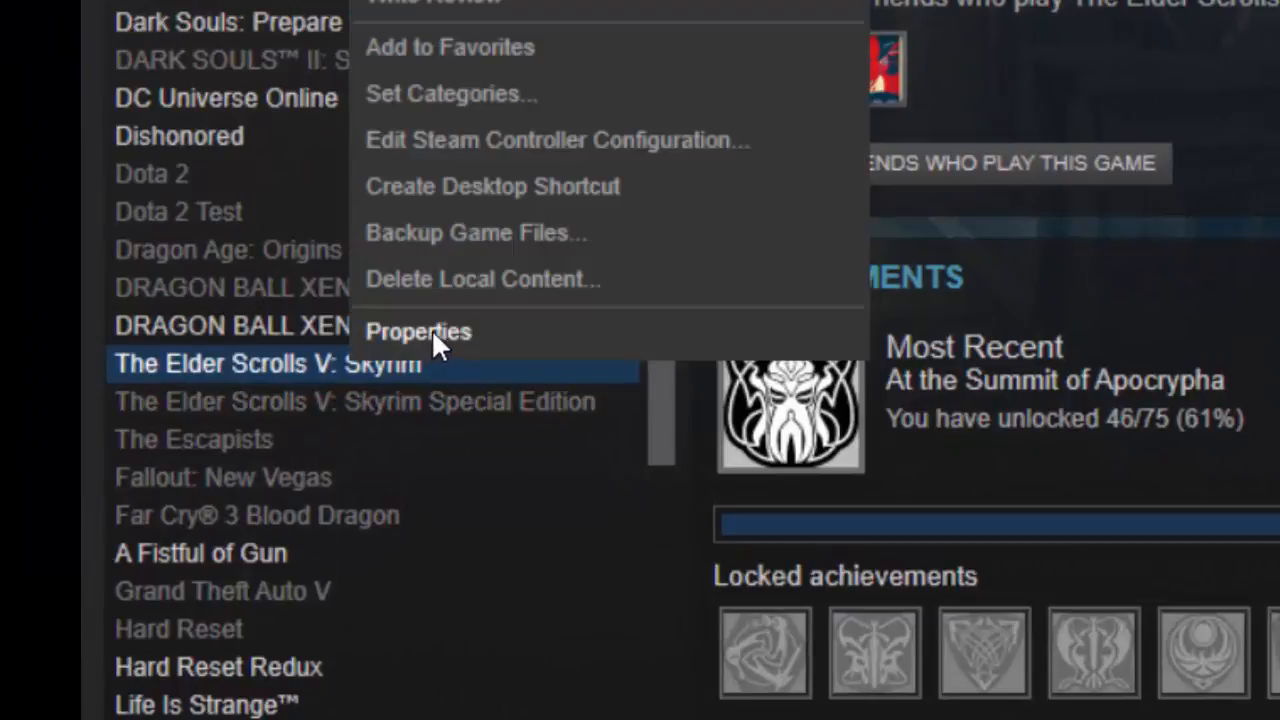
pyautogui.click(418, 332)
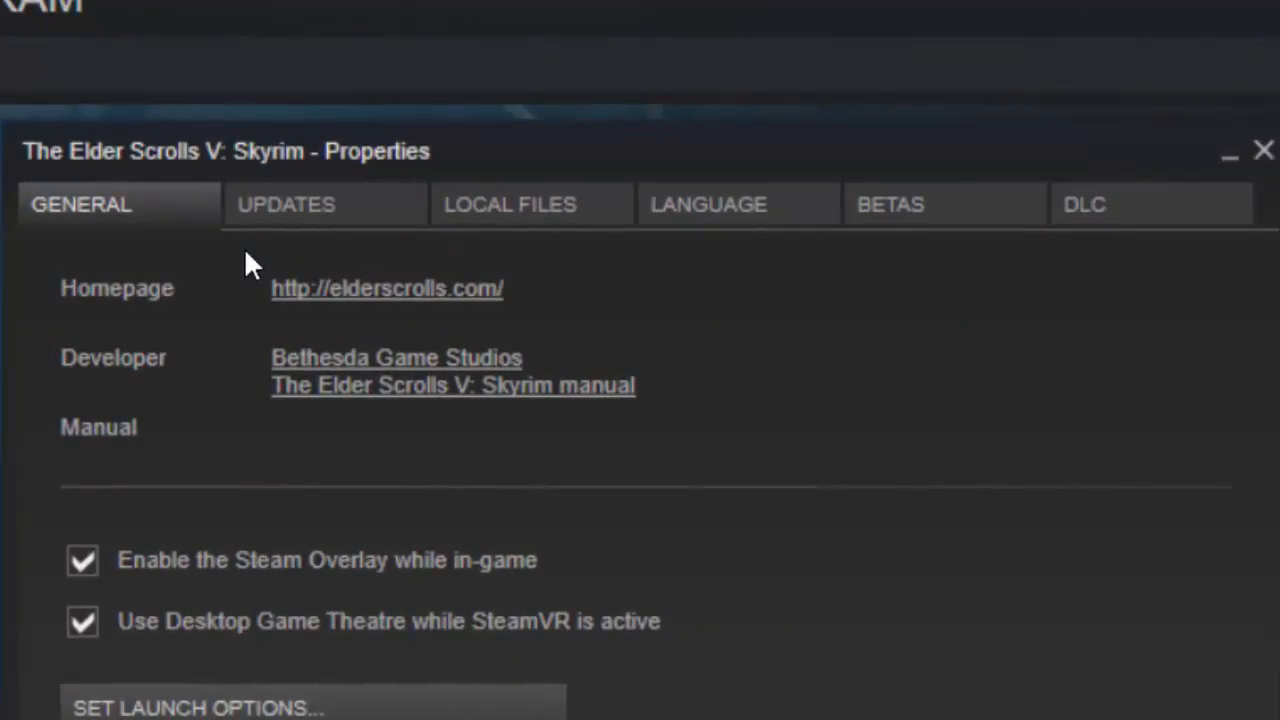
pyautogui.click(508, 204)
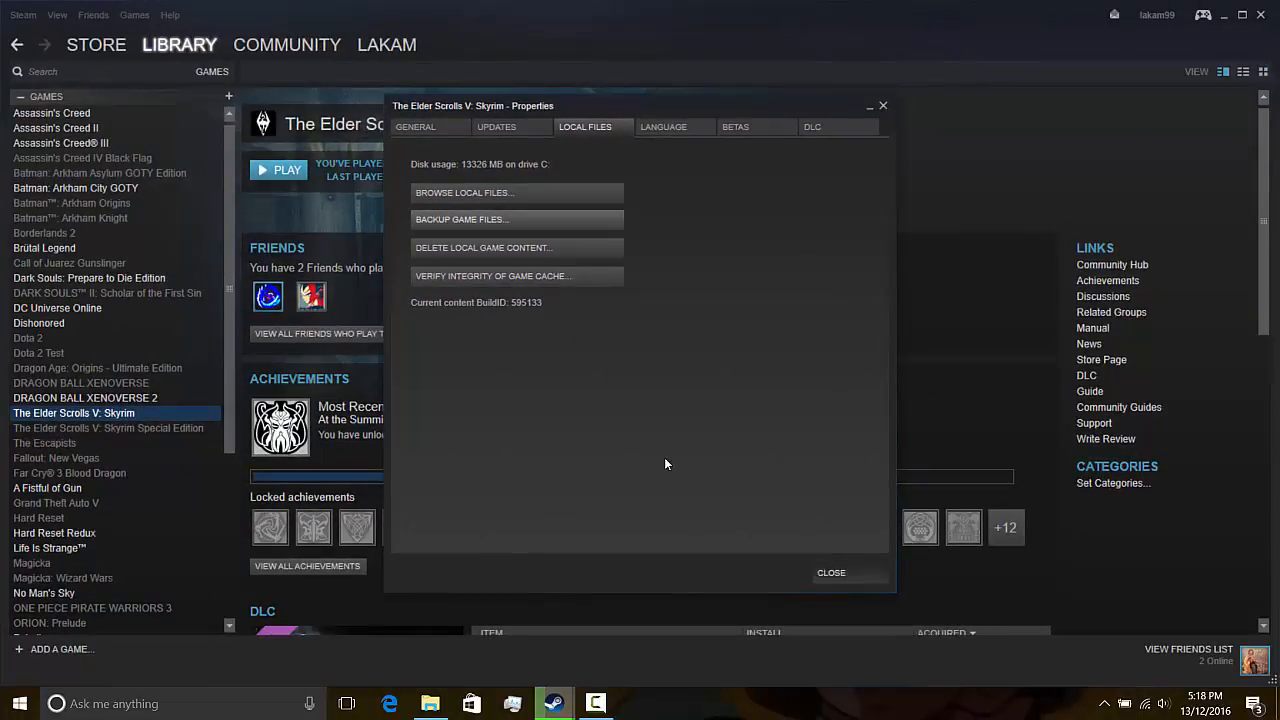
pyautogui.click(832, 572)
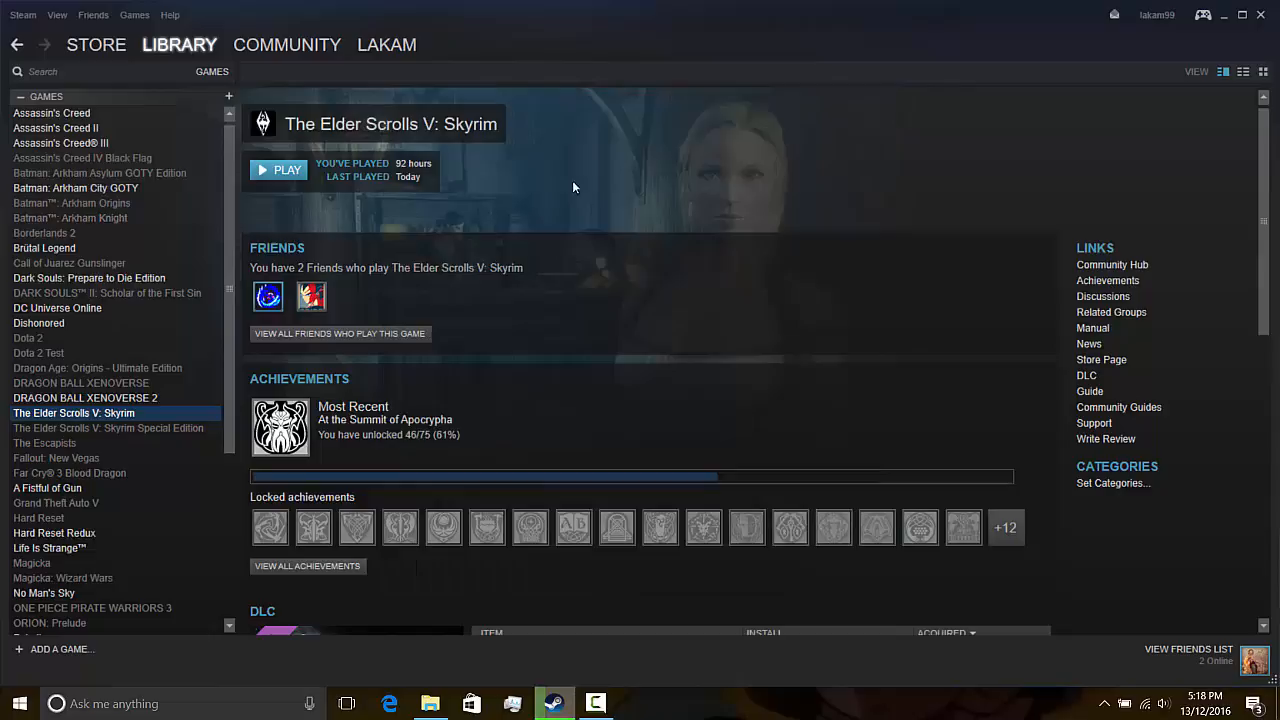
pyautogui.moveTo(624, 304)
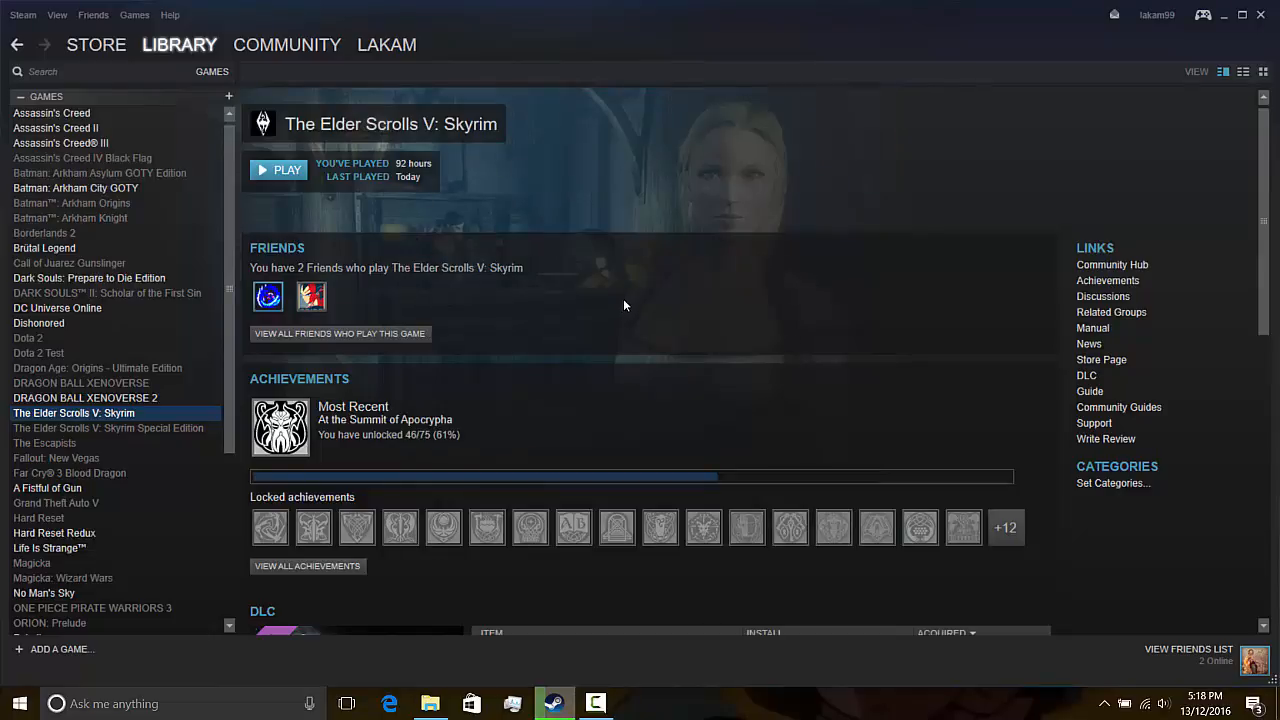
pyautogui.moveTo(572, 392)
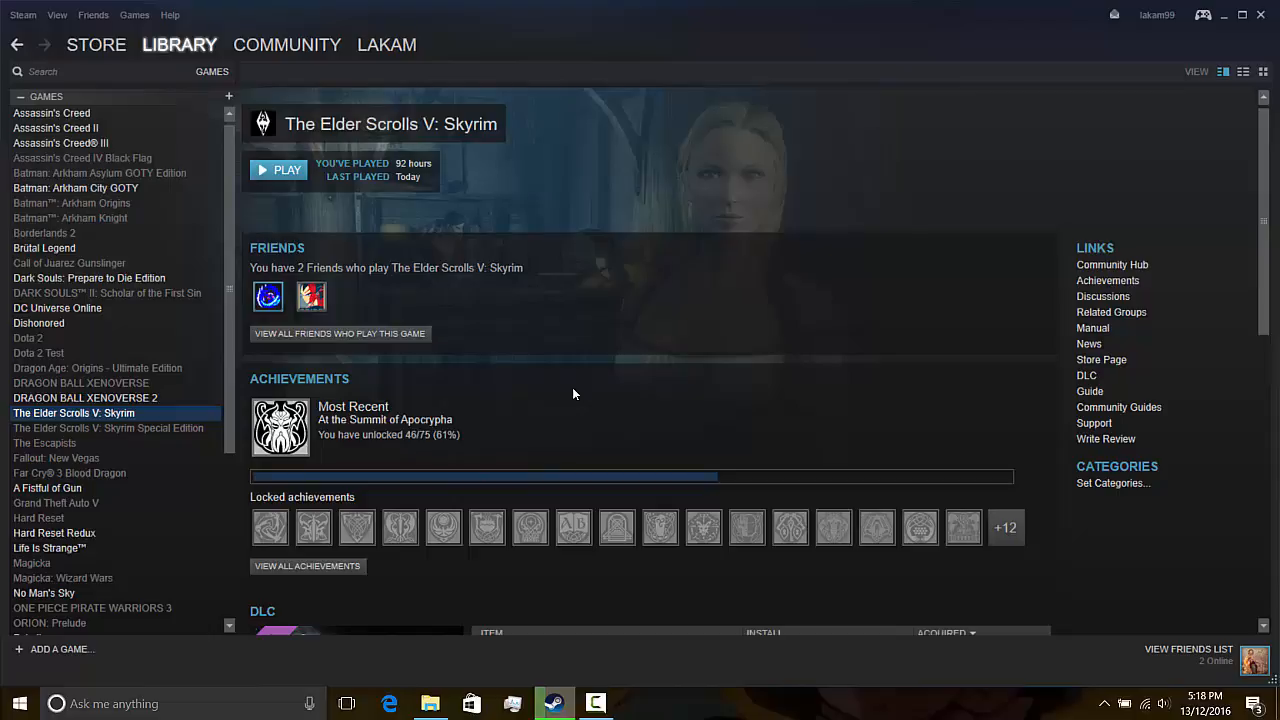
# Navigate from Local Disk (C:) through Steam's steamapps common folder into the Skyrim folder.
pyautogui.click(430, 704)
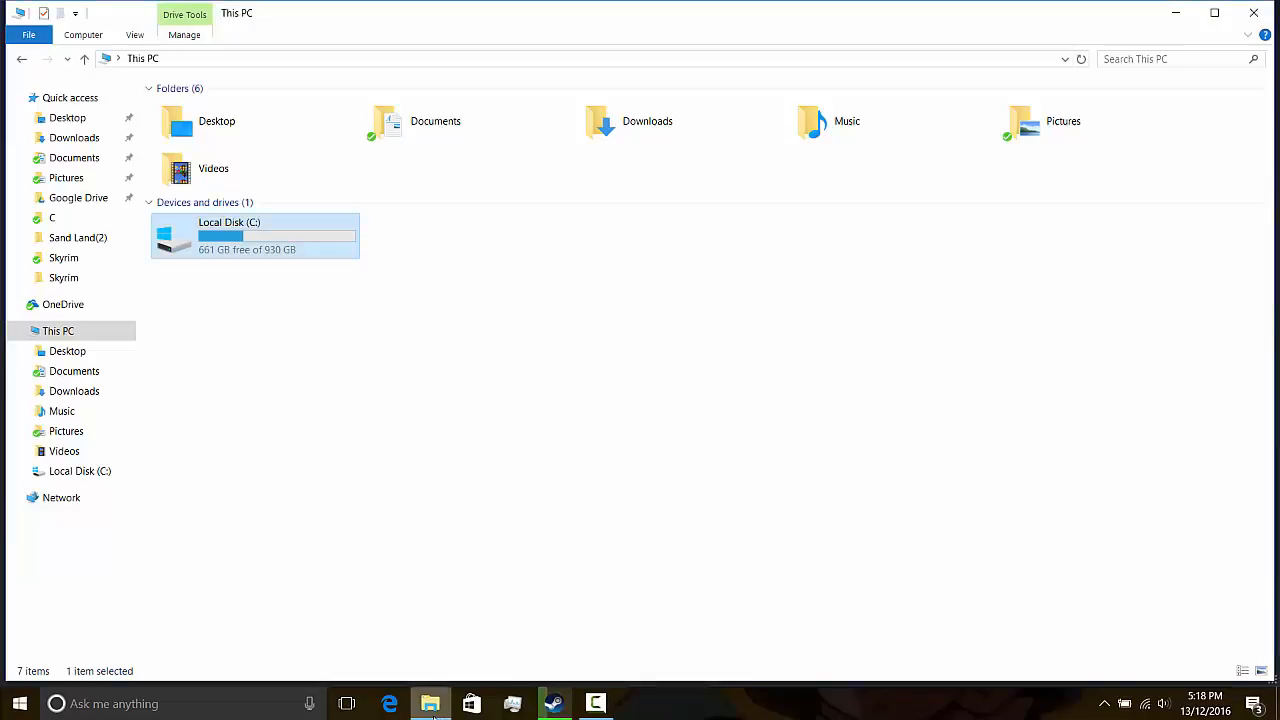
pyautogui.moveTo(304, 248)
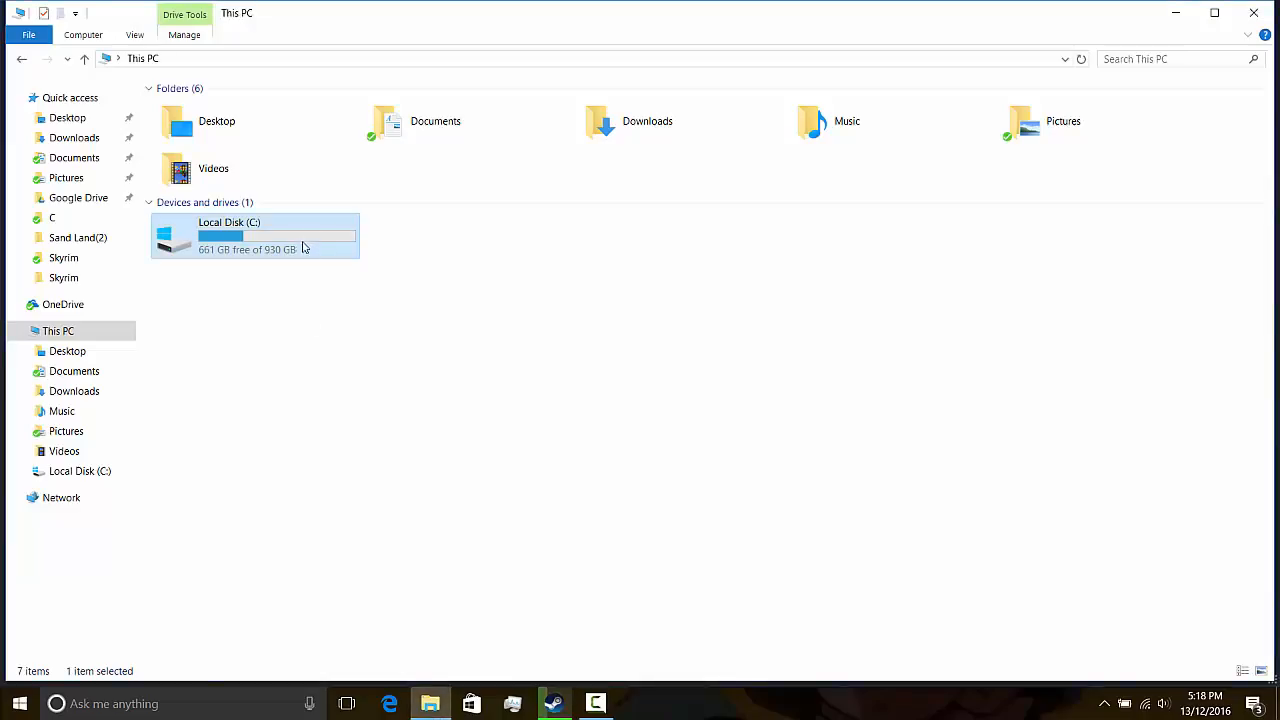
pyautogui.doubleClick(254, 236)
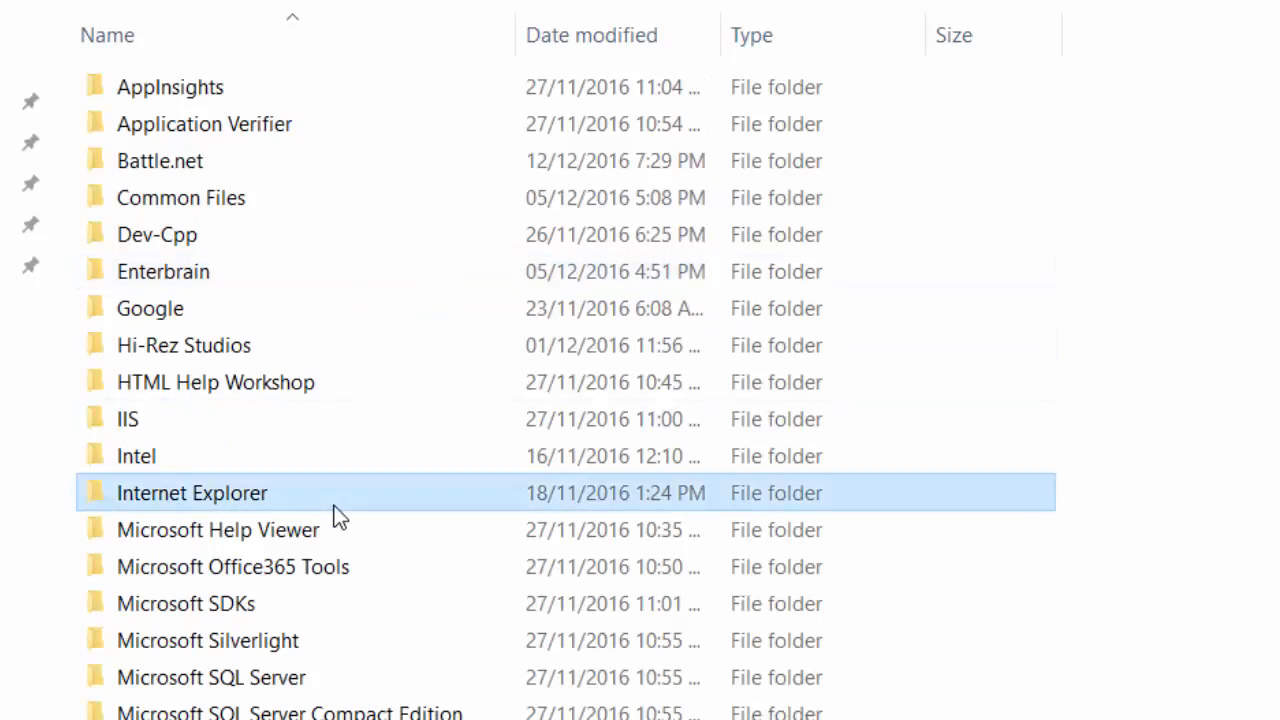
pyautogui.scroll(-3)
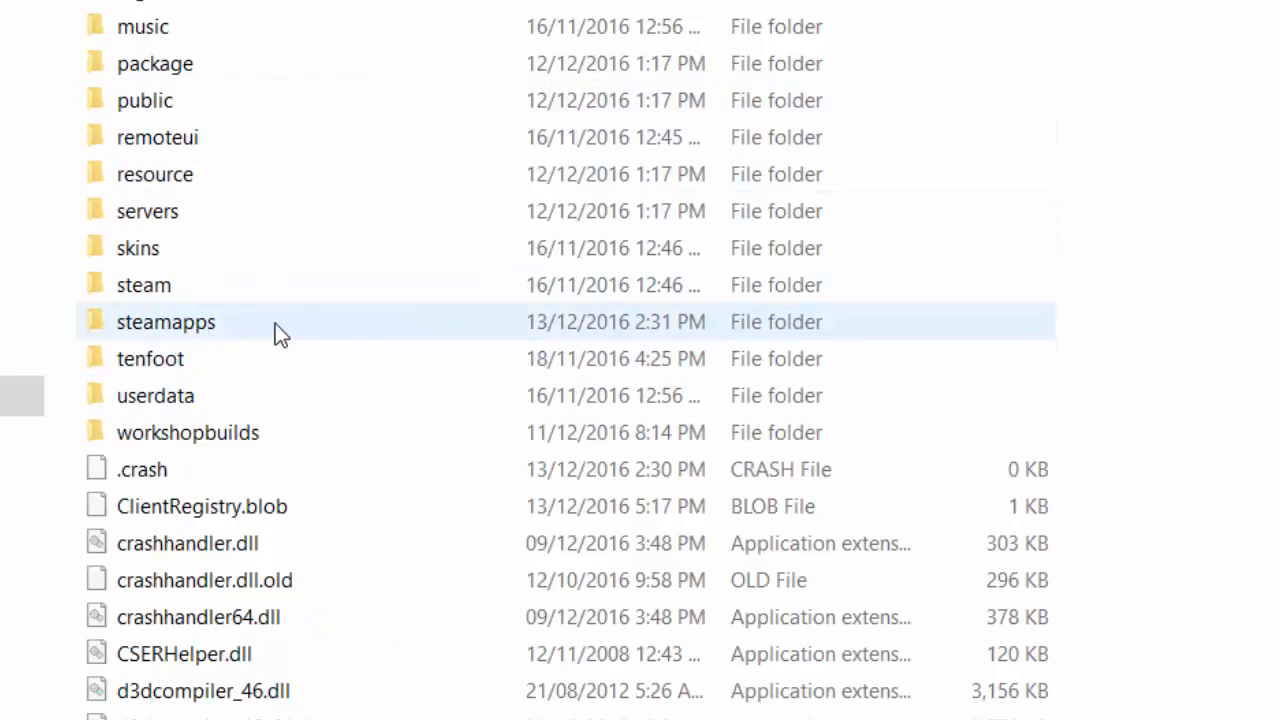
pyautogui.doubleClick(166, 320)
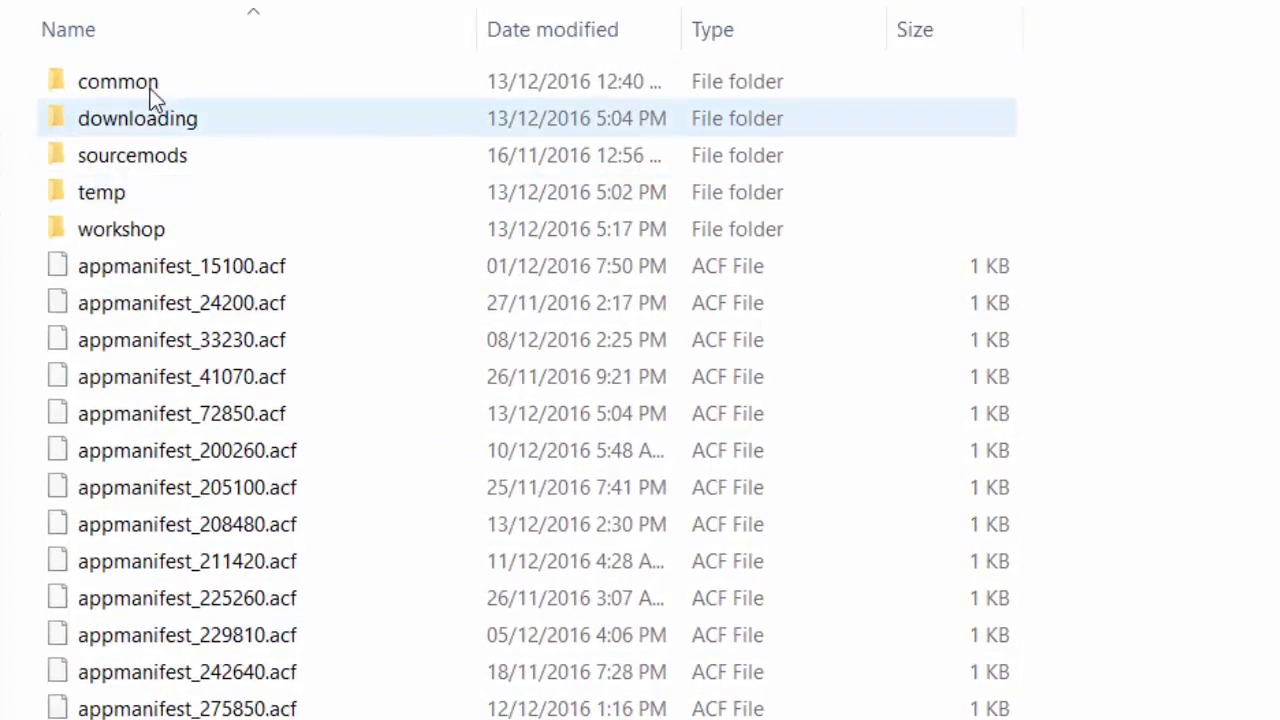
pyautogui.doubleClick(118, 80)
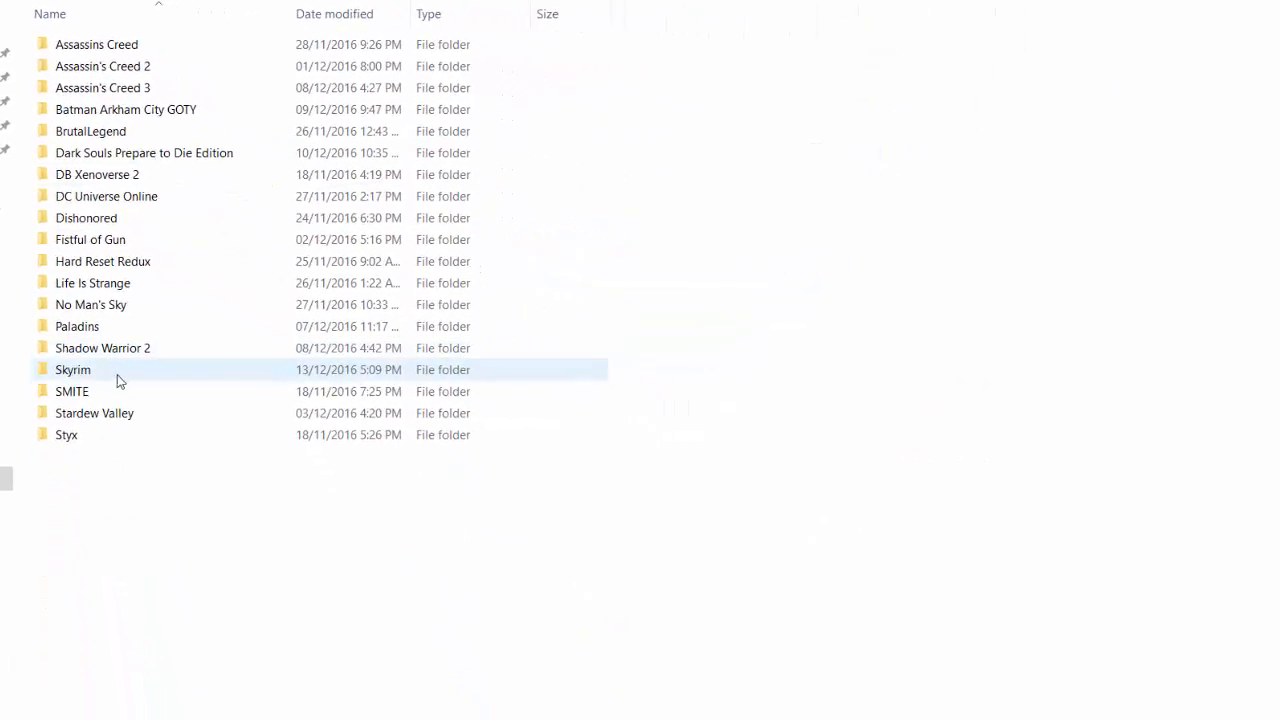
pyautogui.doubleClick(72, 368)
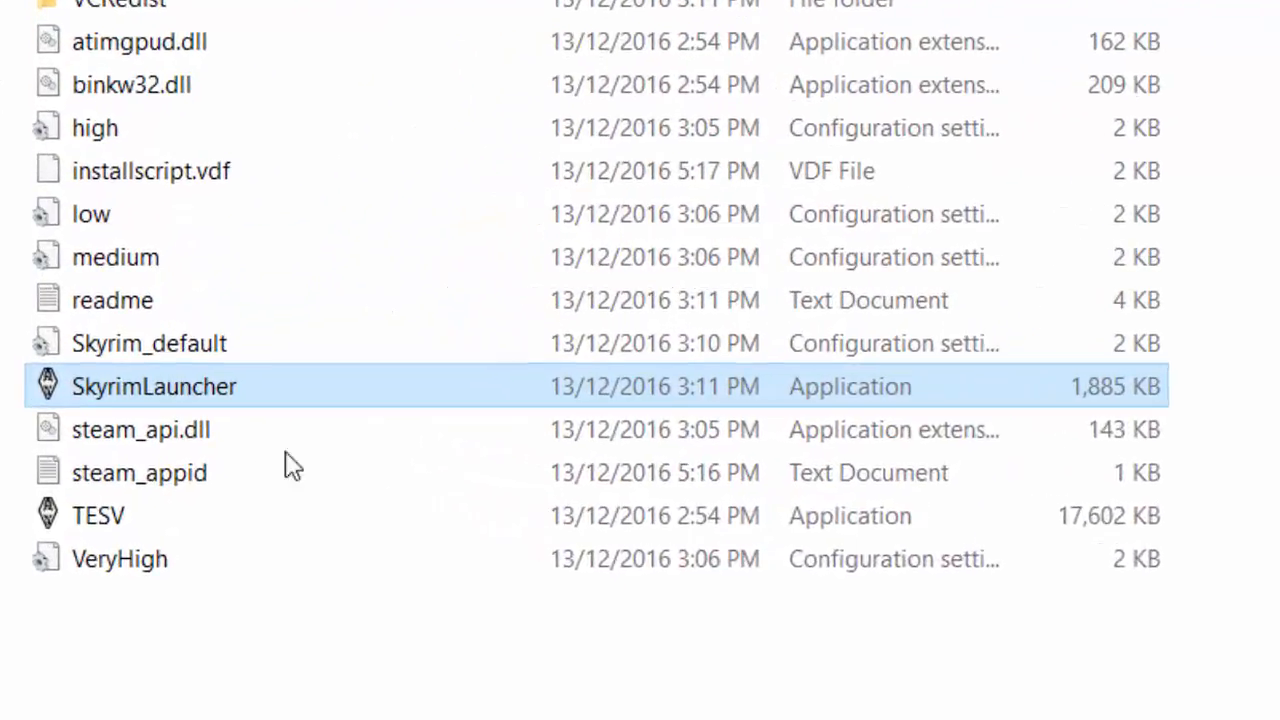
# Select the TESV and then SkyrimLauncher applications in the Skyrim folder.
pyautogui.click(98, 520)
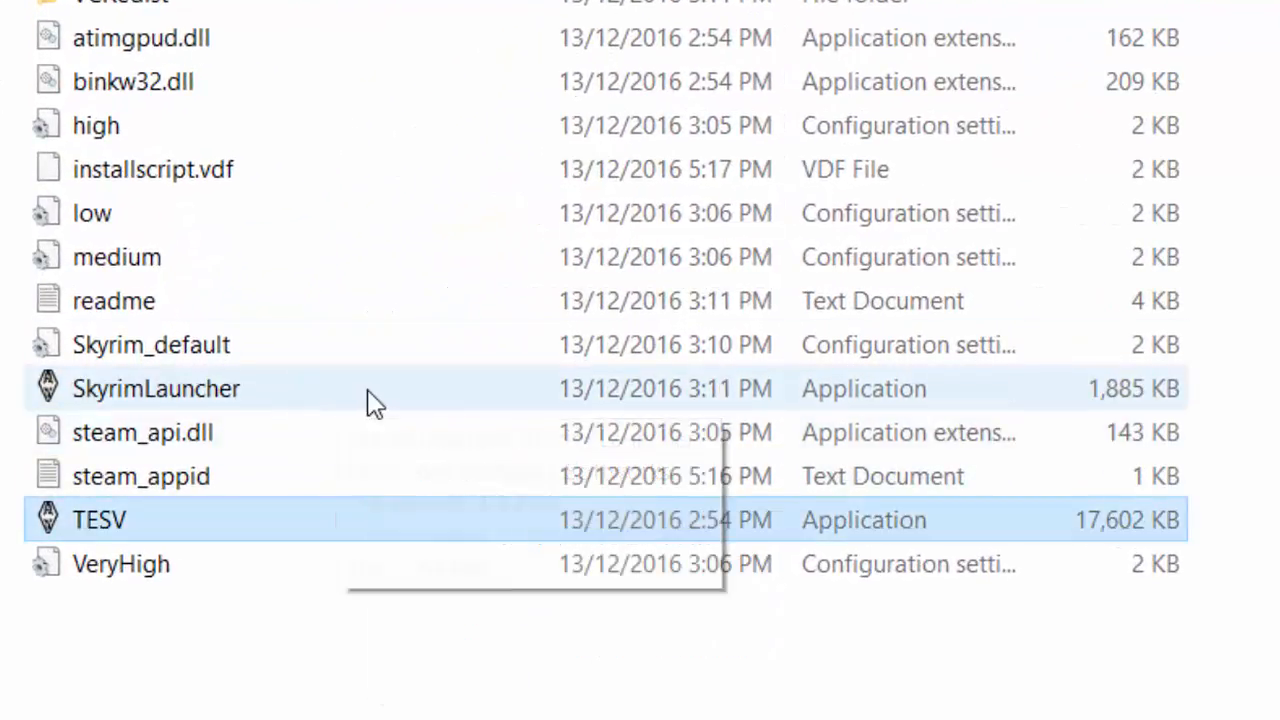
pyautogui.click(156, 388)
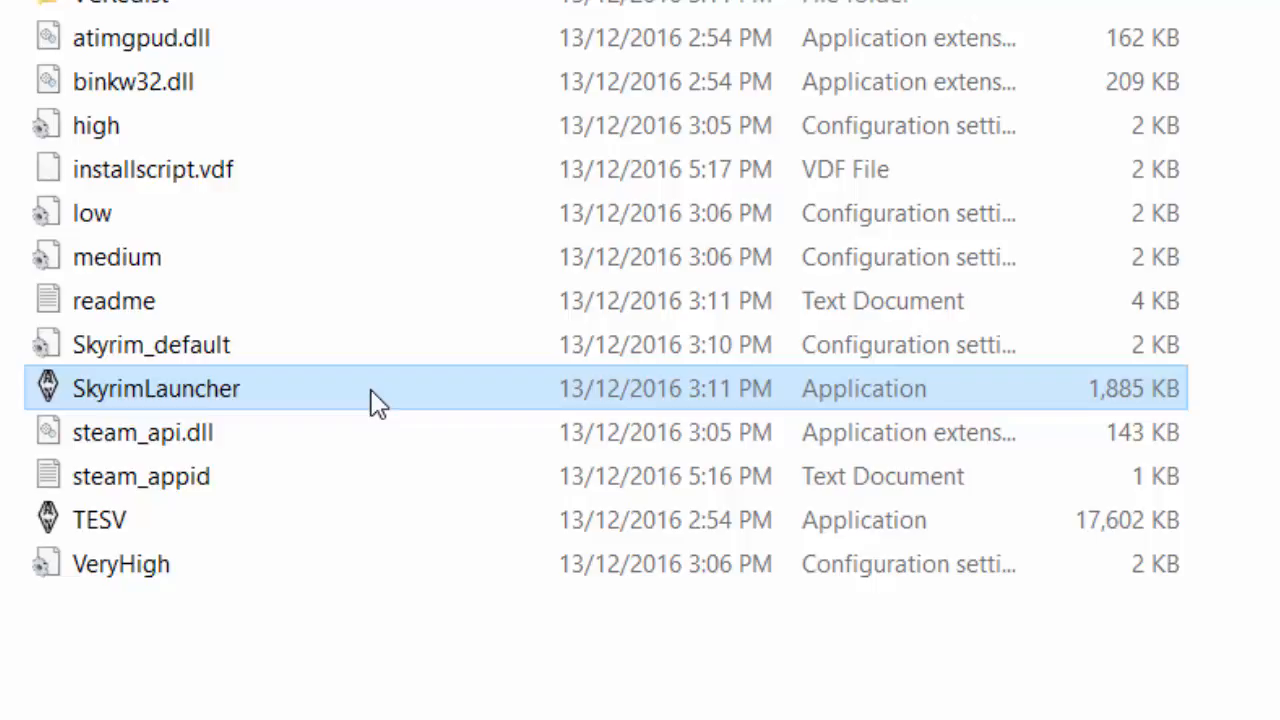
# In SkyrimLauncher's Compatibility properties, enable Windows 7 mode and Run as administrator.
pyautogui.rightClick(156, 388)
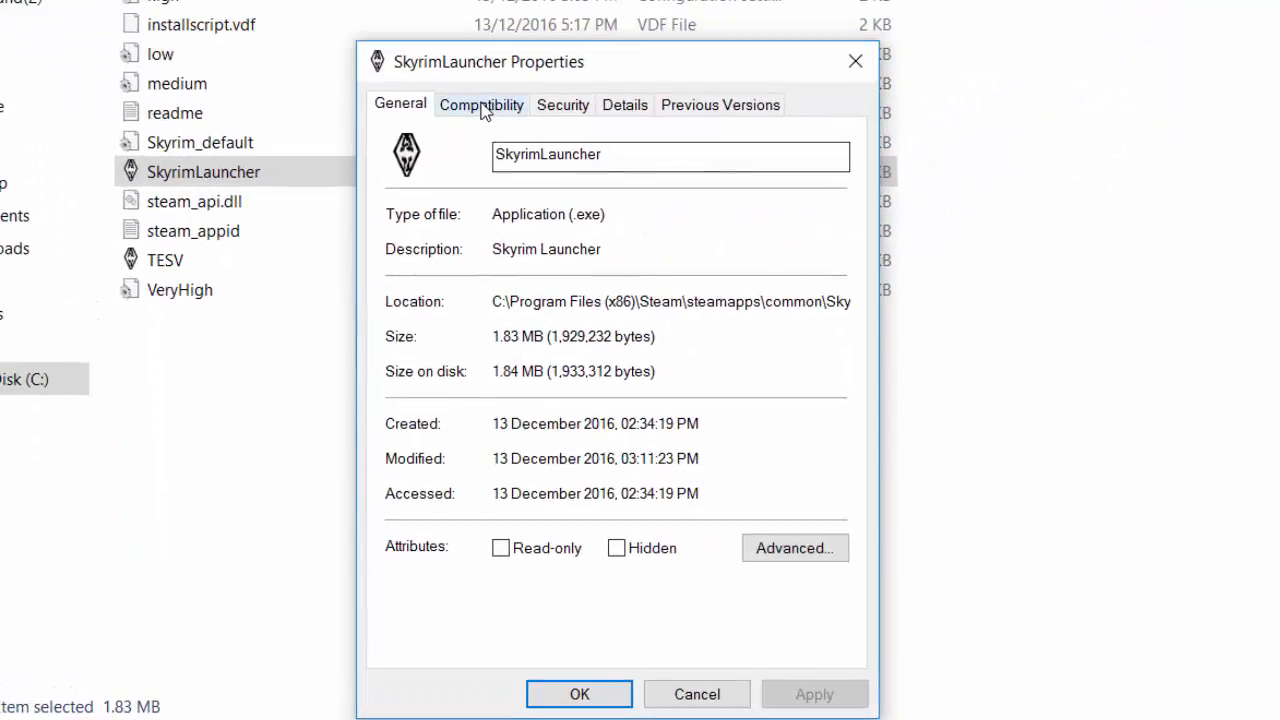
pyautogui.click(480, 104)
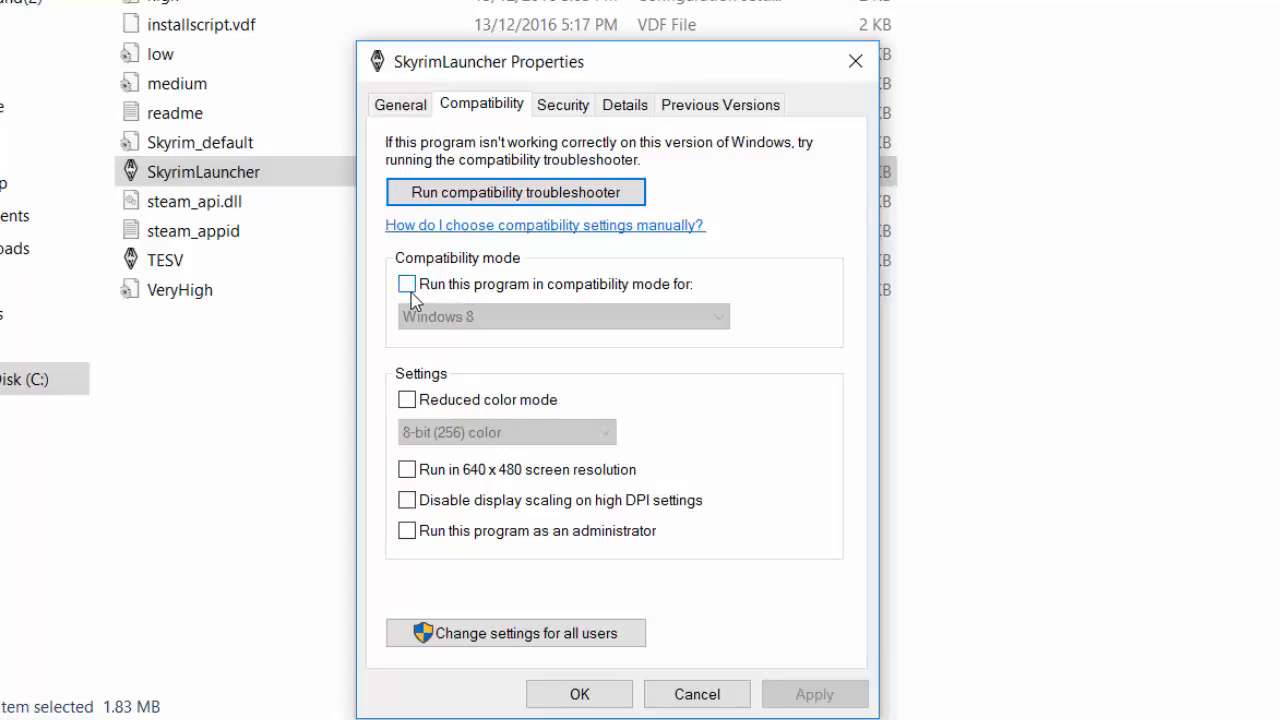
pyautogui.click(408, 284)
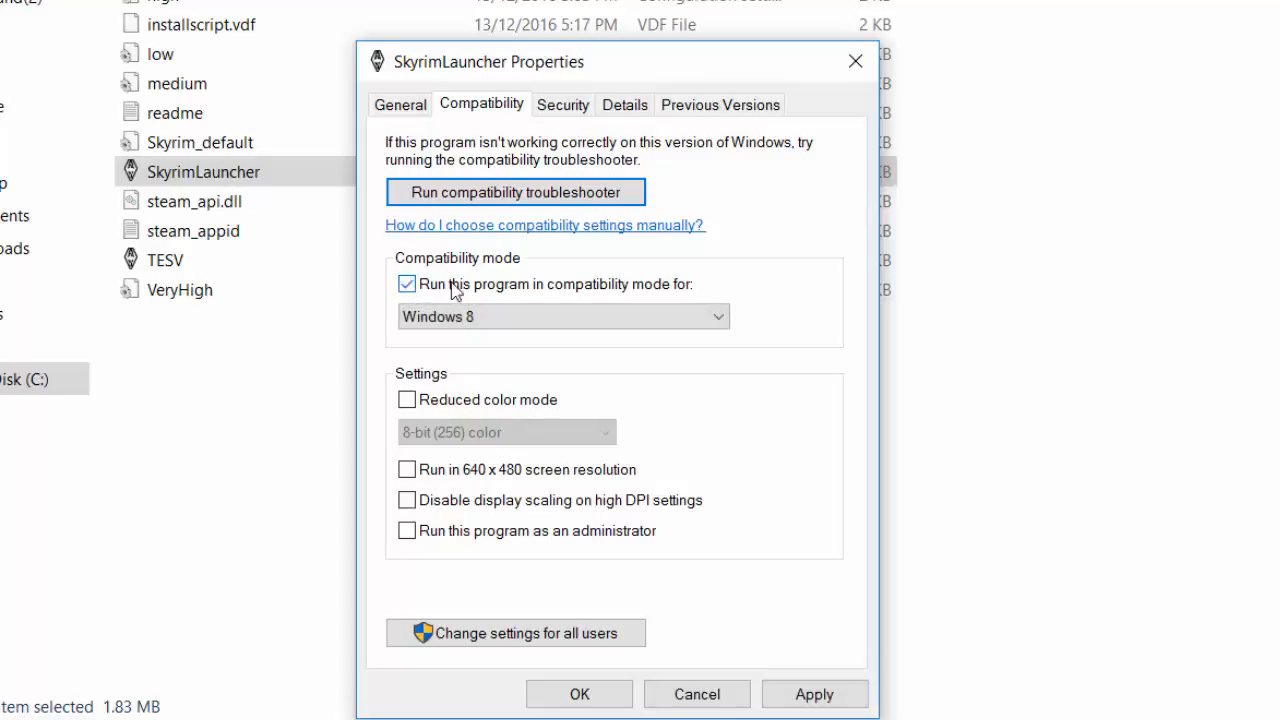
pyautogui.click(564, 316)
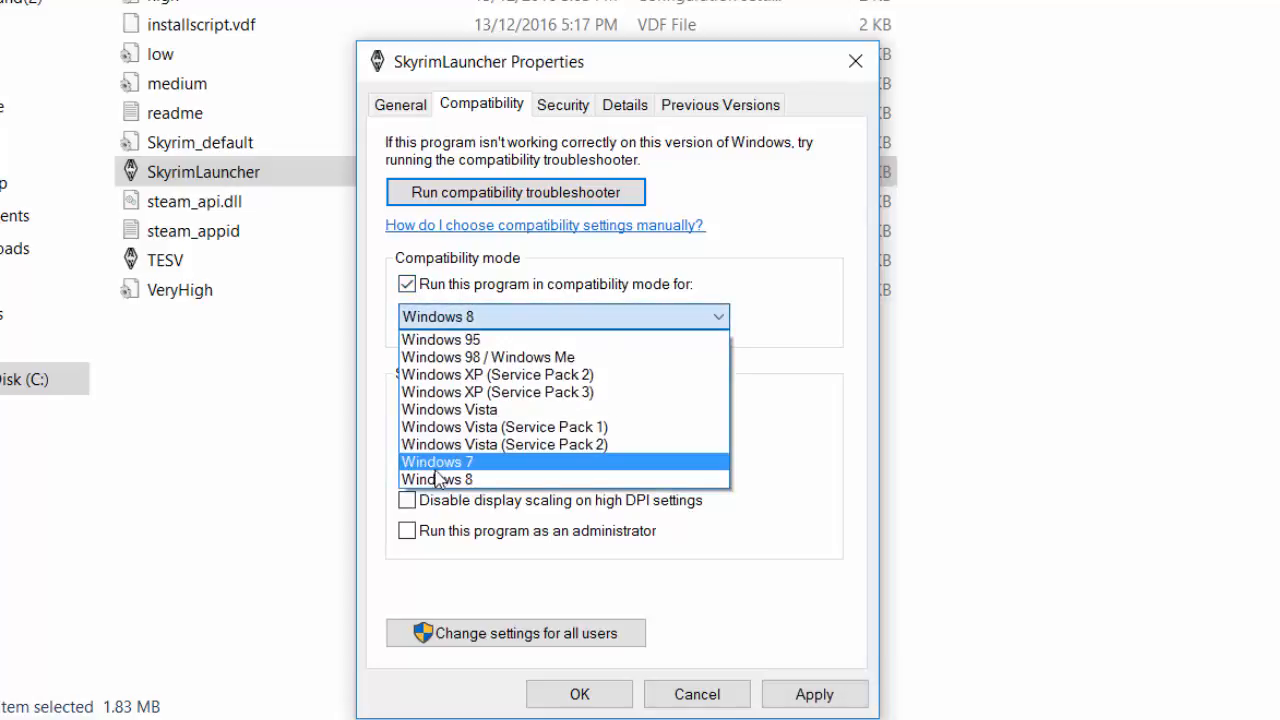
pyautogui.click(436, 460)
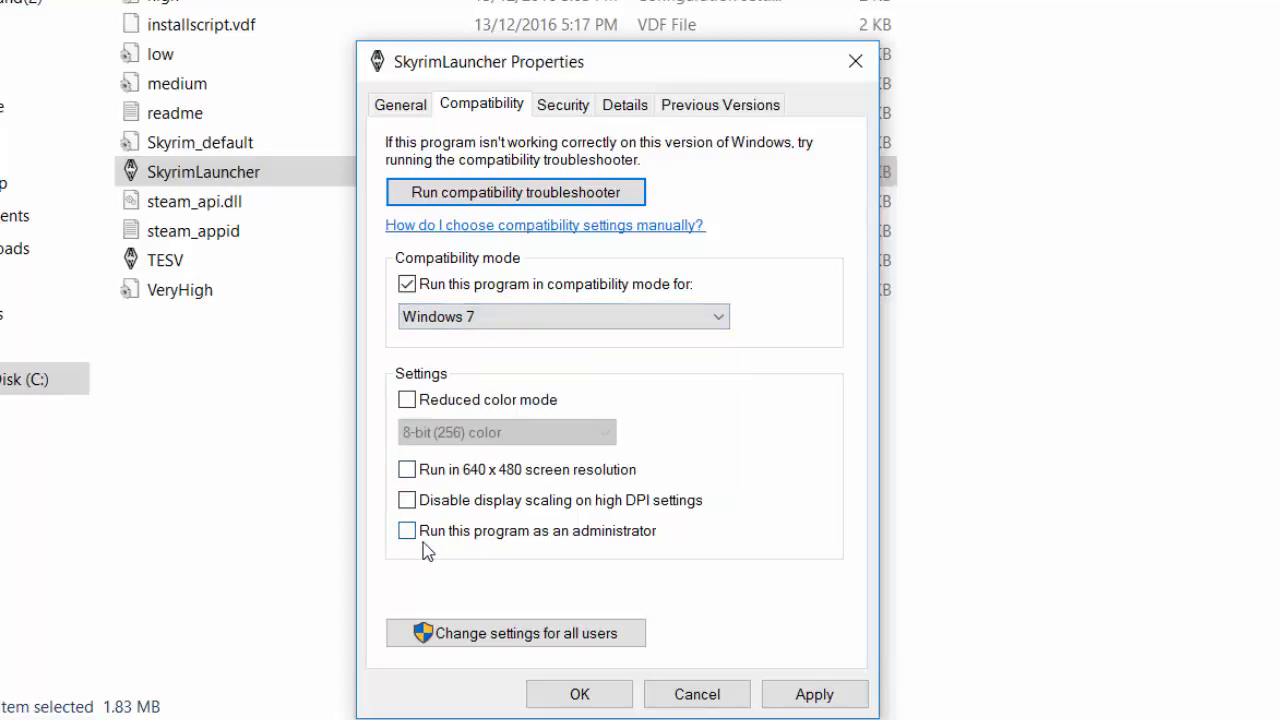
pyautogui.click(408, 530)
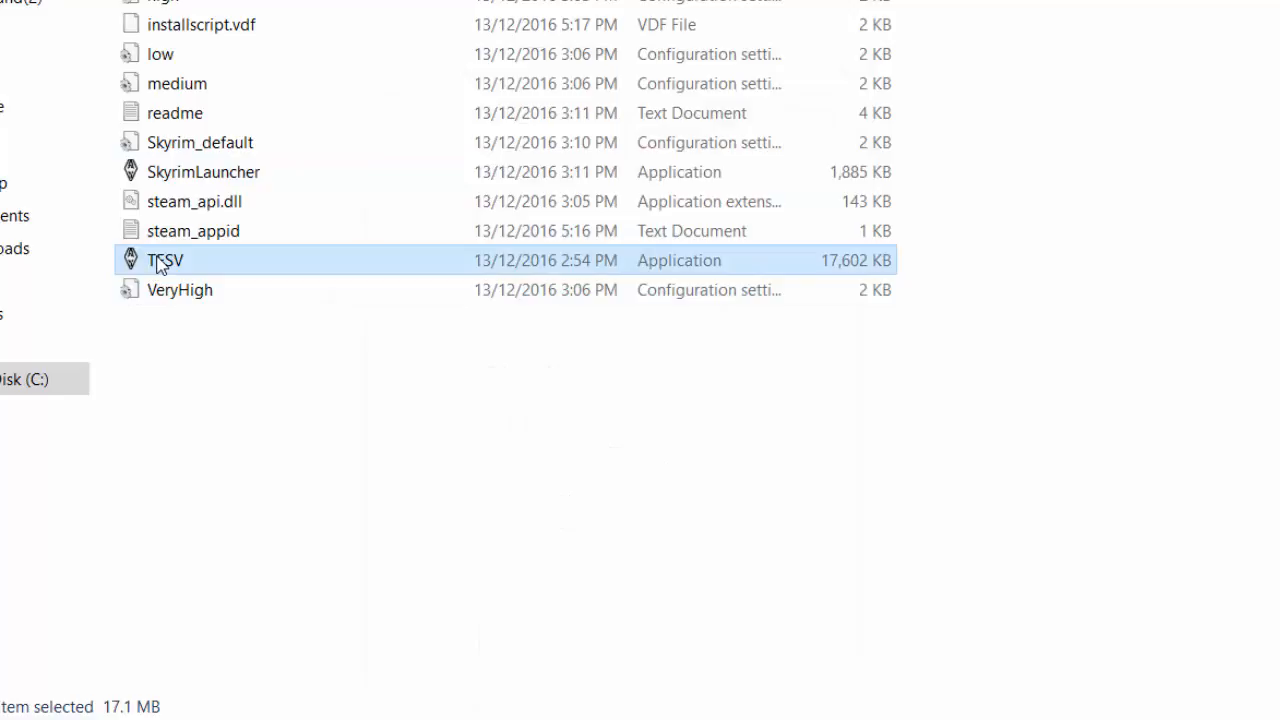
pyautogui.moveTo(220, 248)
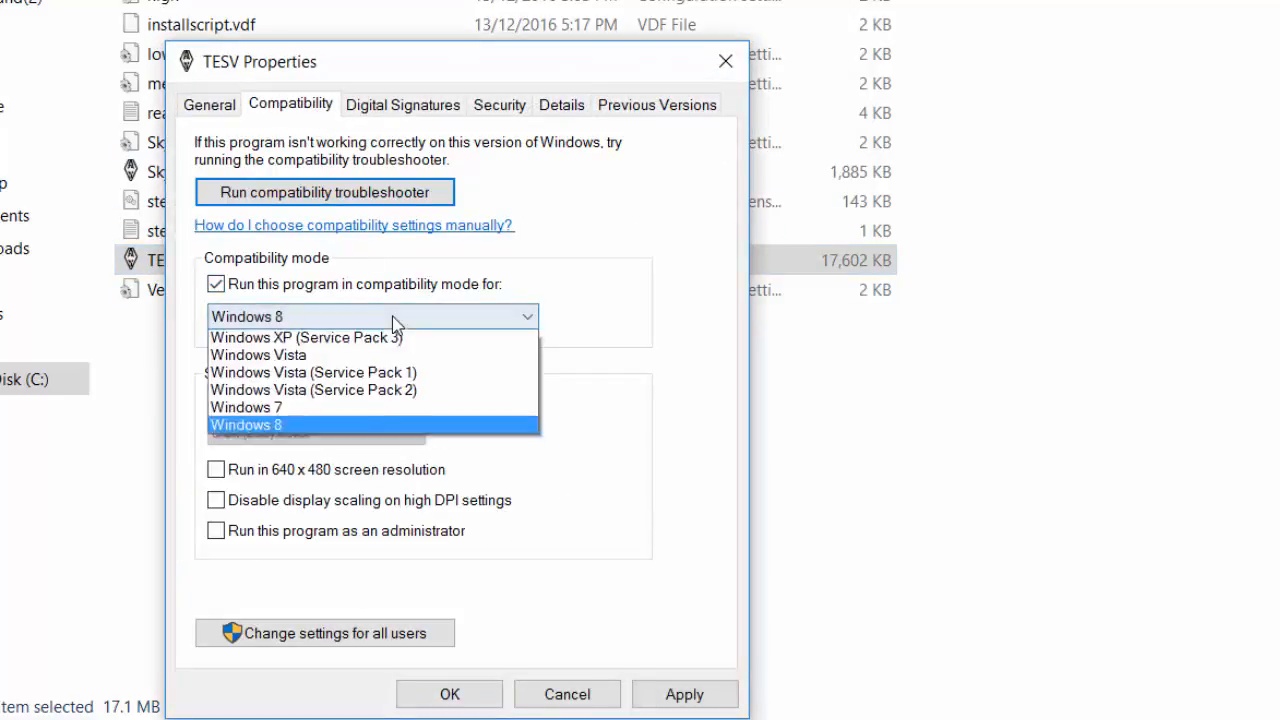
# Choose Windows 7 compatibility for TESV and confirm its properties with OK.
pyautogui.click(244, 408)
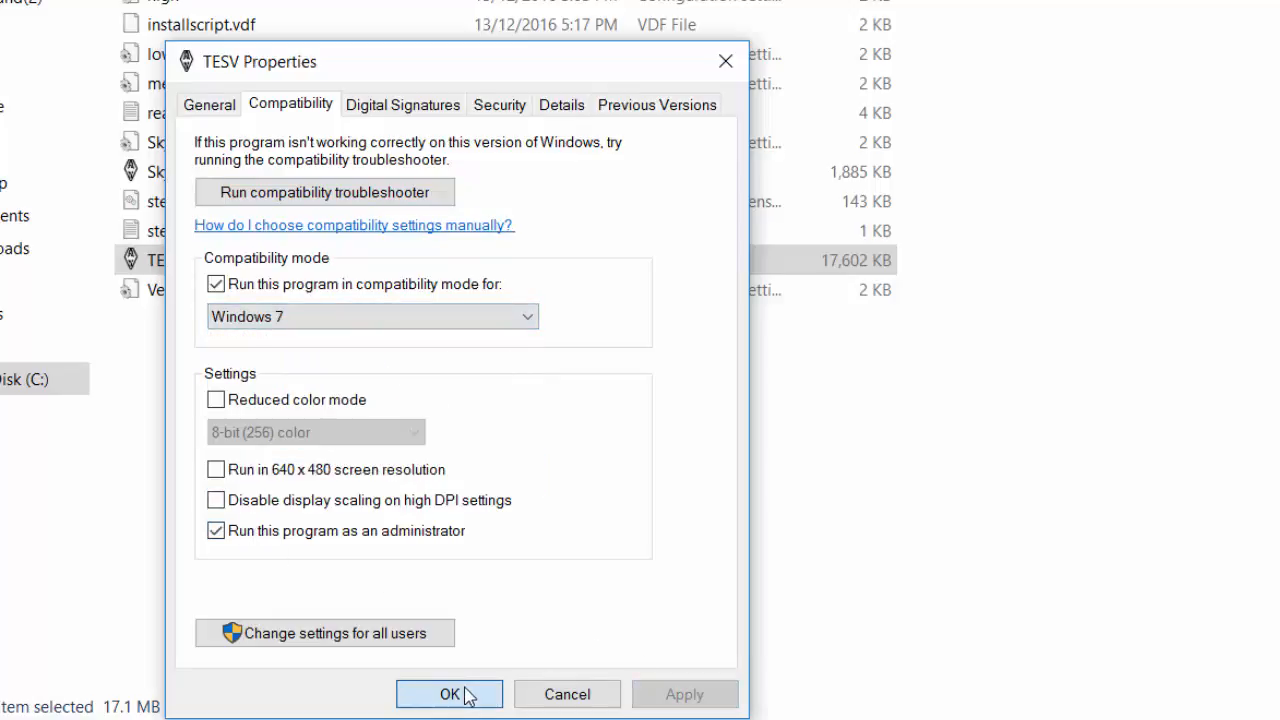
pyautogui.click(448, 694)
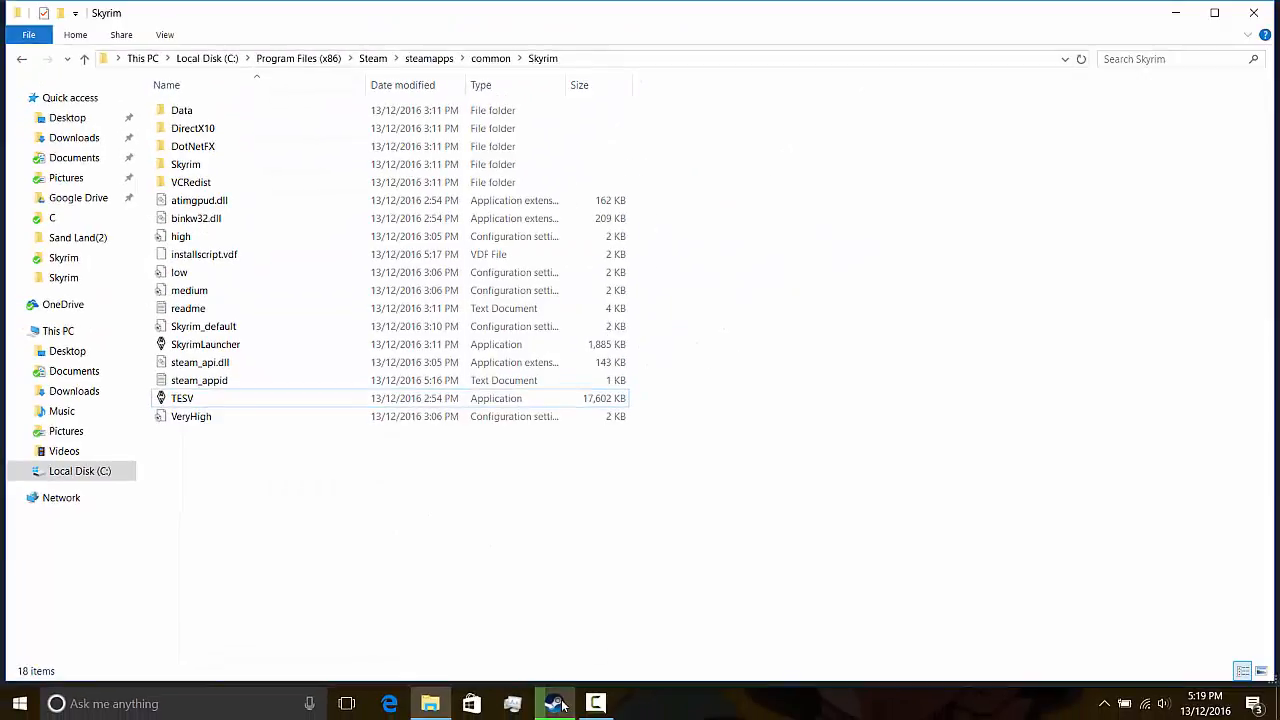
# Exit Steam from its taskbar icon so it is no longer running.
pyautogui.click(554, 704)
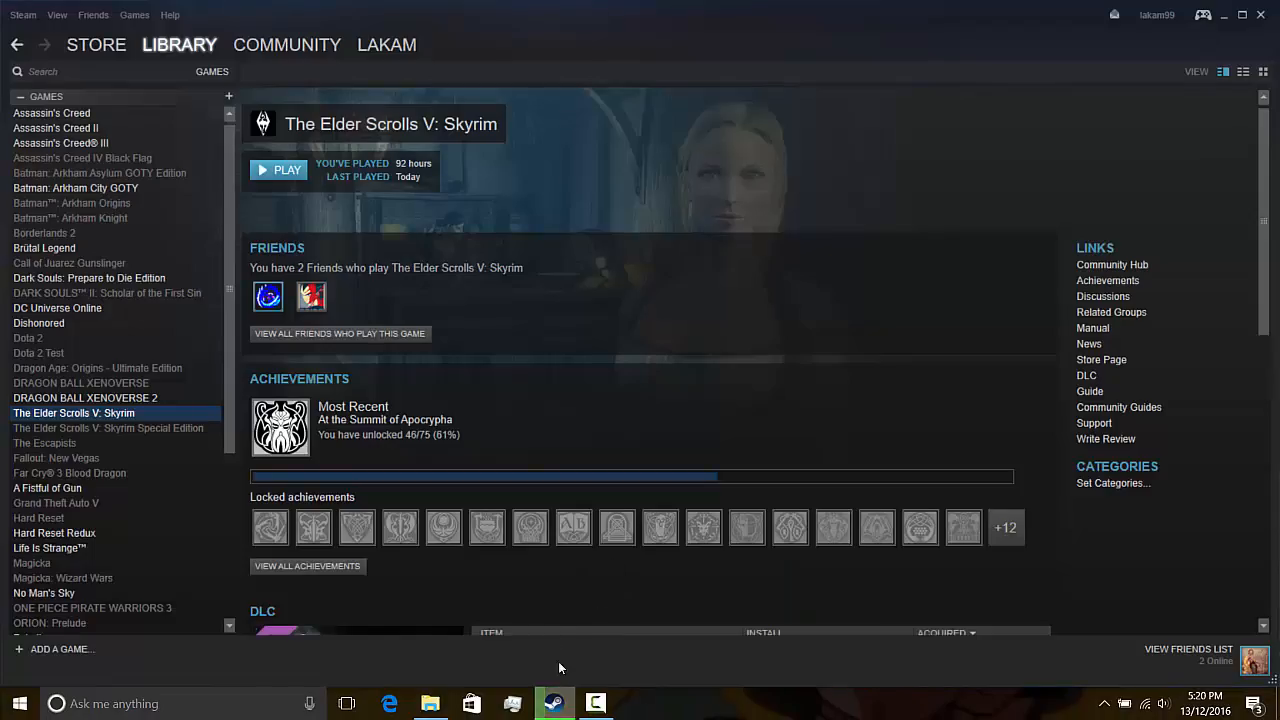
pyautogui.rightClick(554, 704)
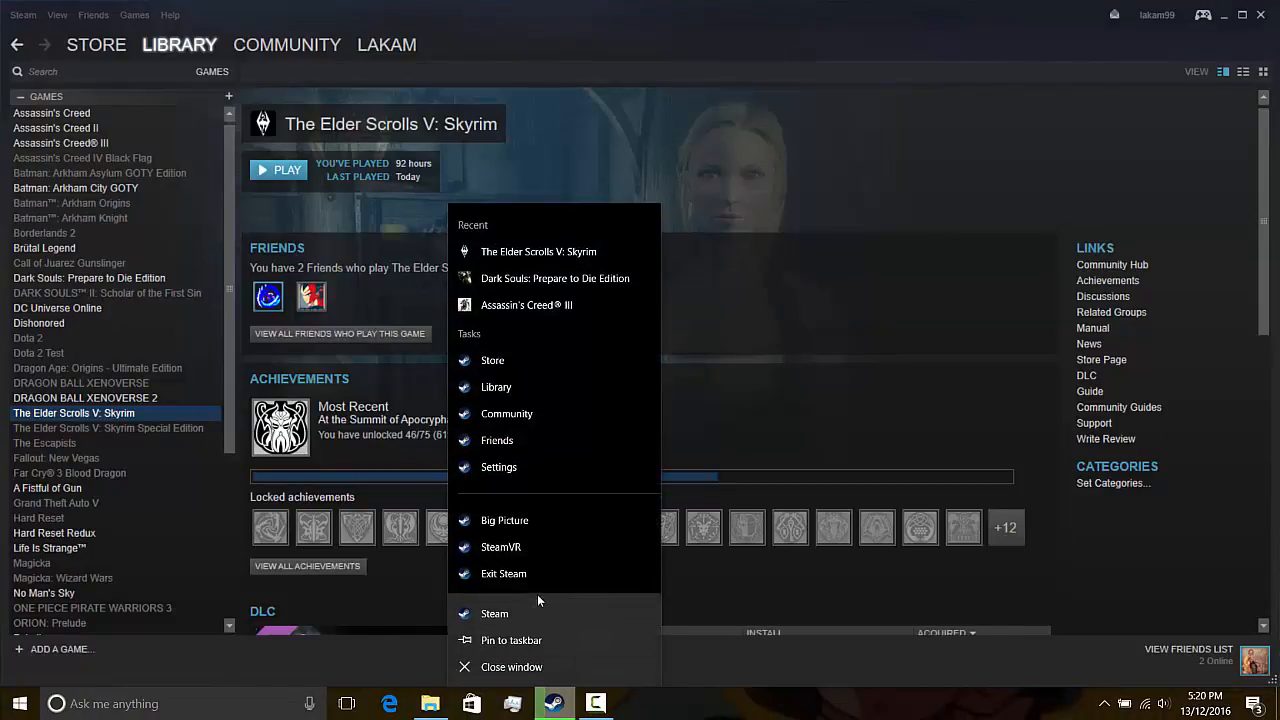
pyautogui.click(430, 704)
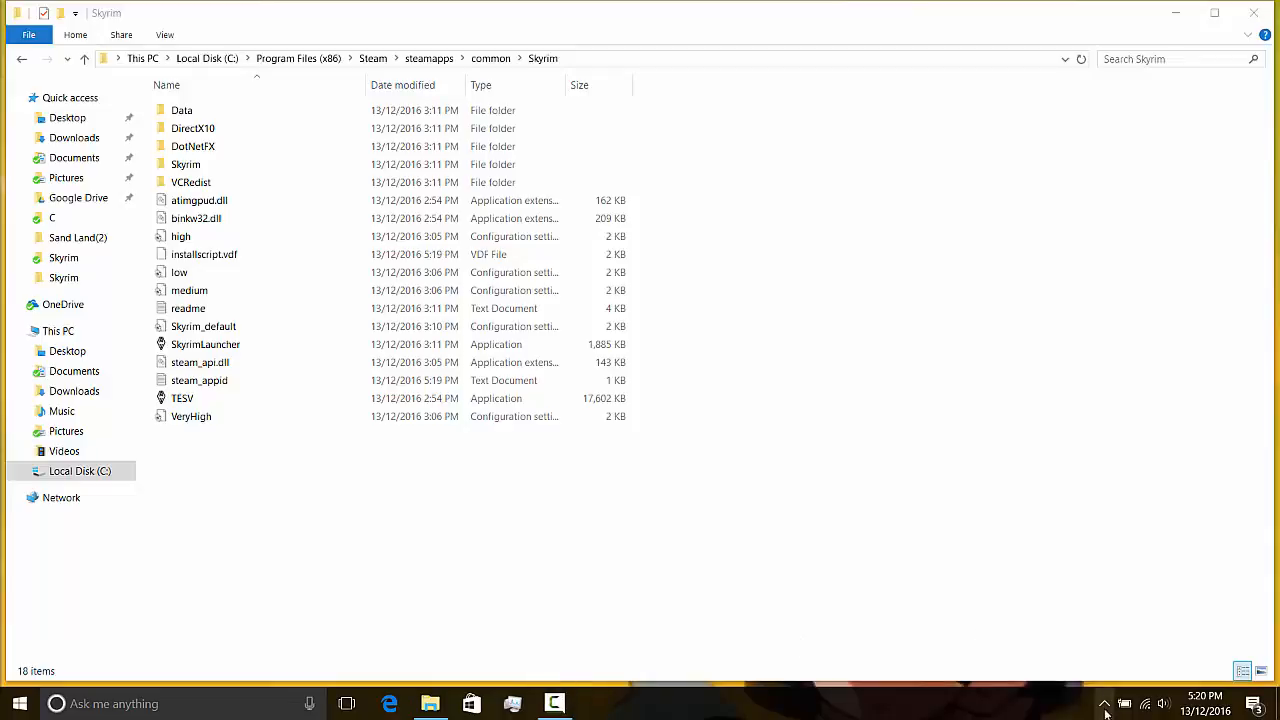
pyautogui.click(204, 344)
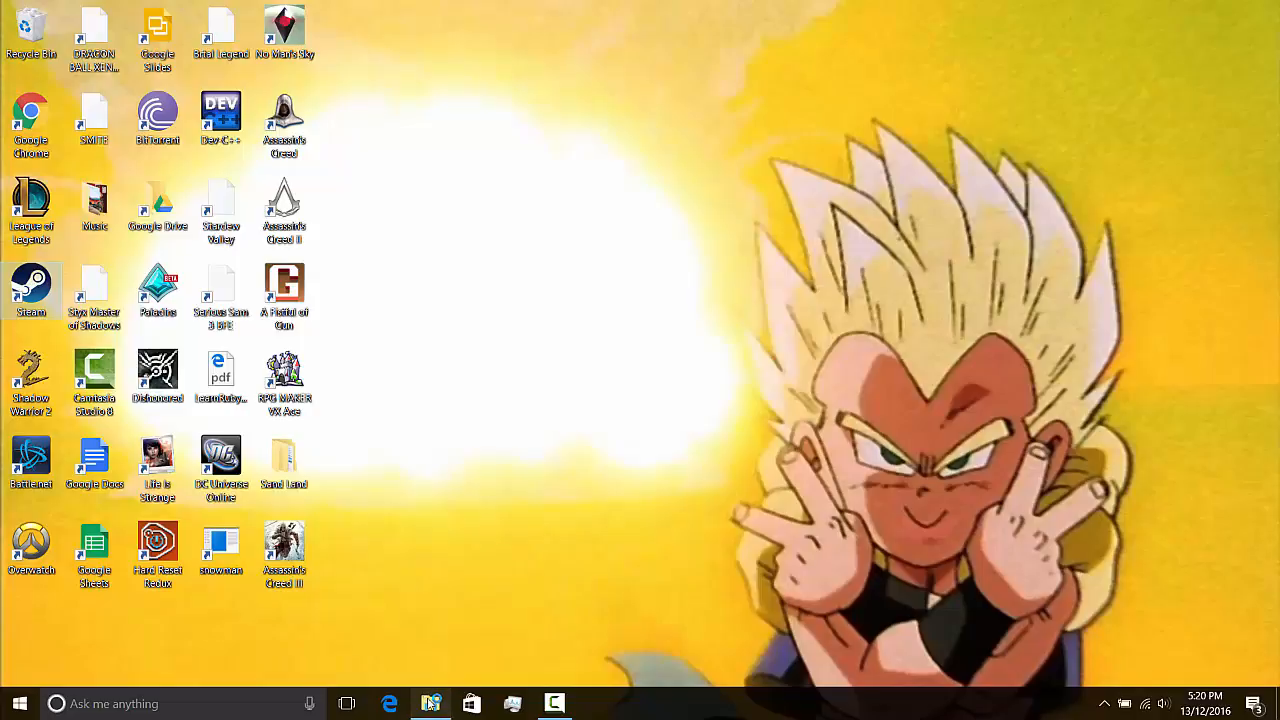
# Start SkyrimLauncher directly from the Skyrim folder and dismiss the Game Bar tip.
pyautogui.click(430, 704)
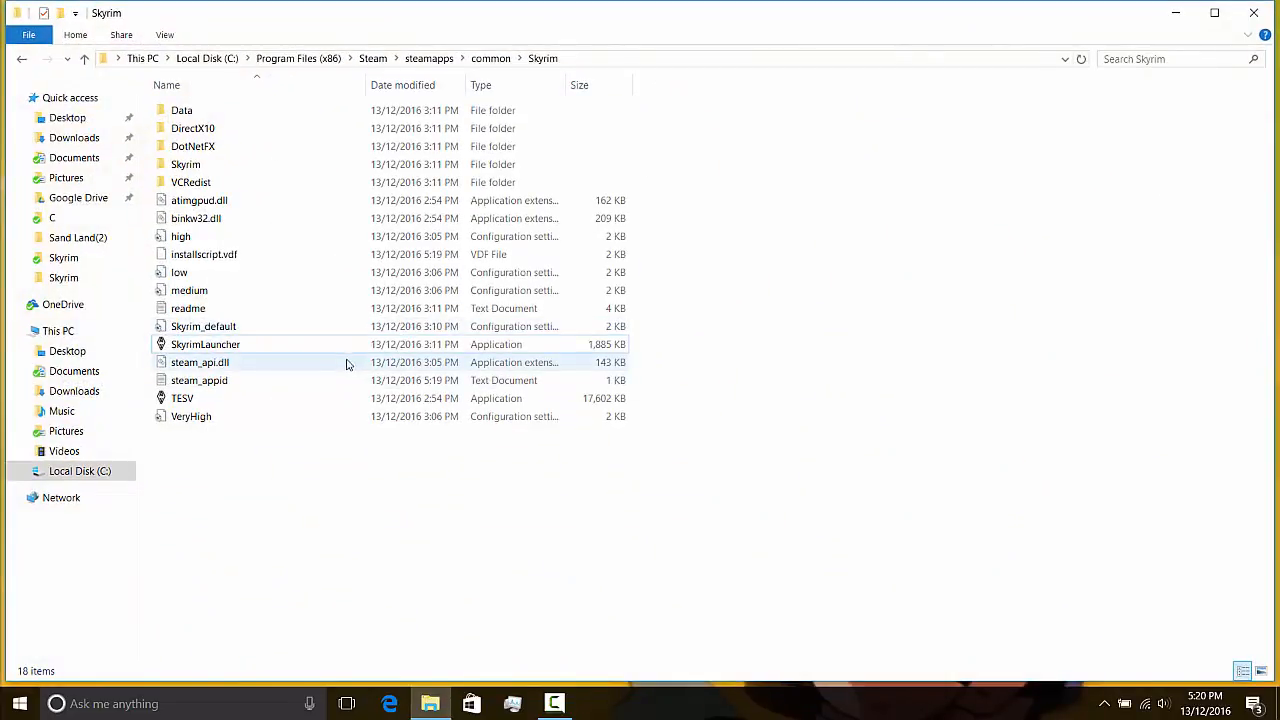
pyautogui.moveTo(264, 344)
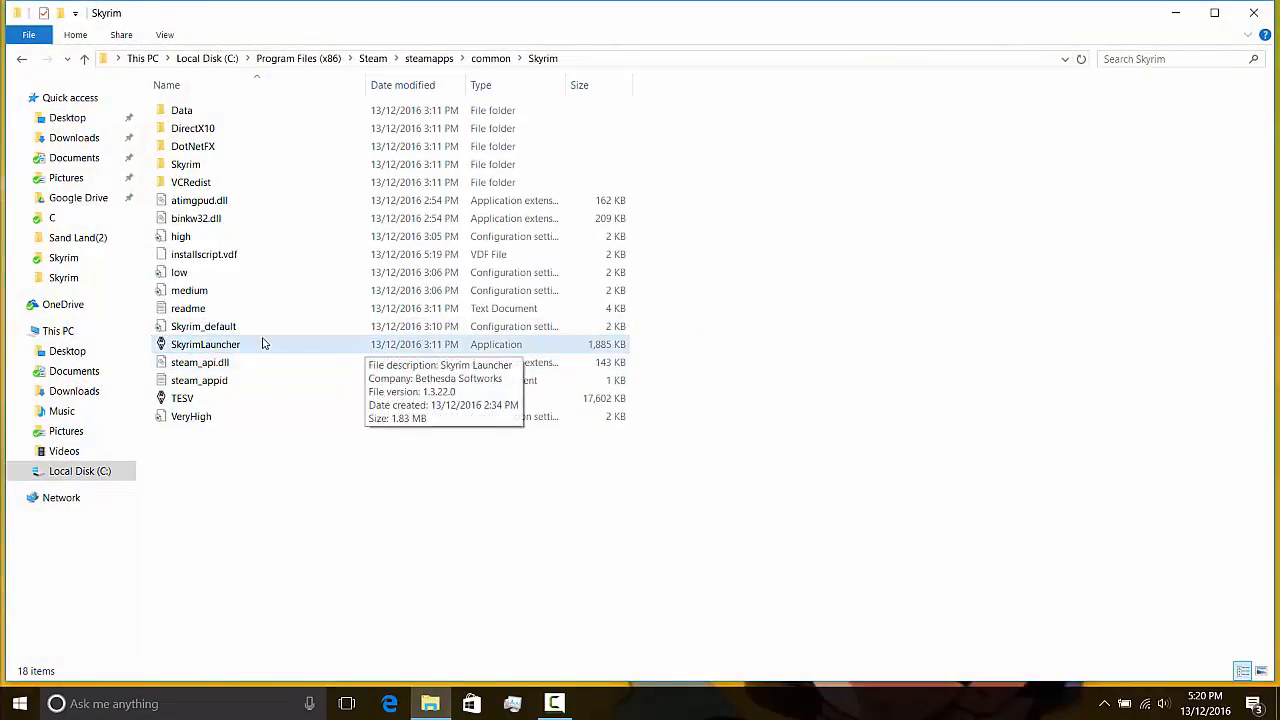
pyautogui.click(204, 344)
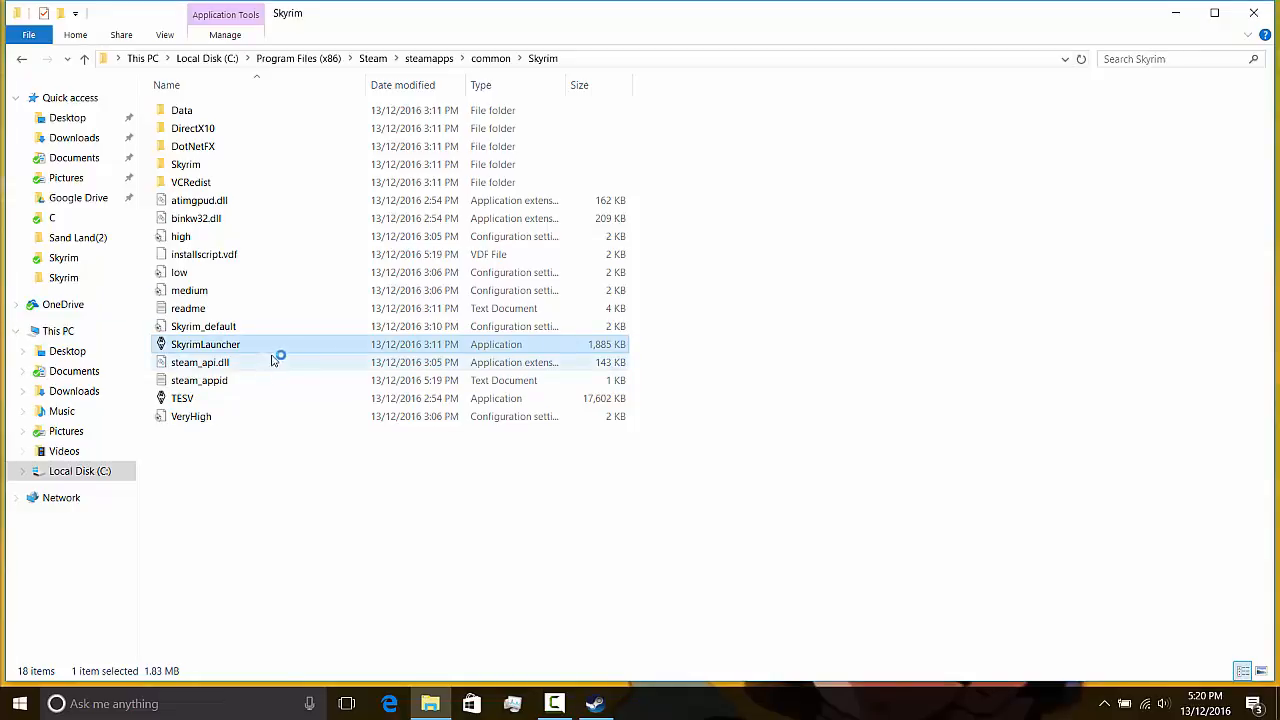
pyautogui.doubleClick(204, 344)
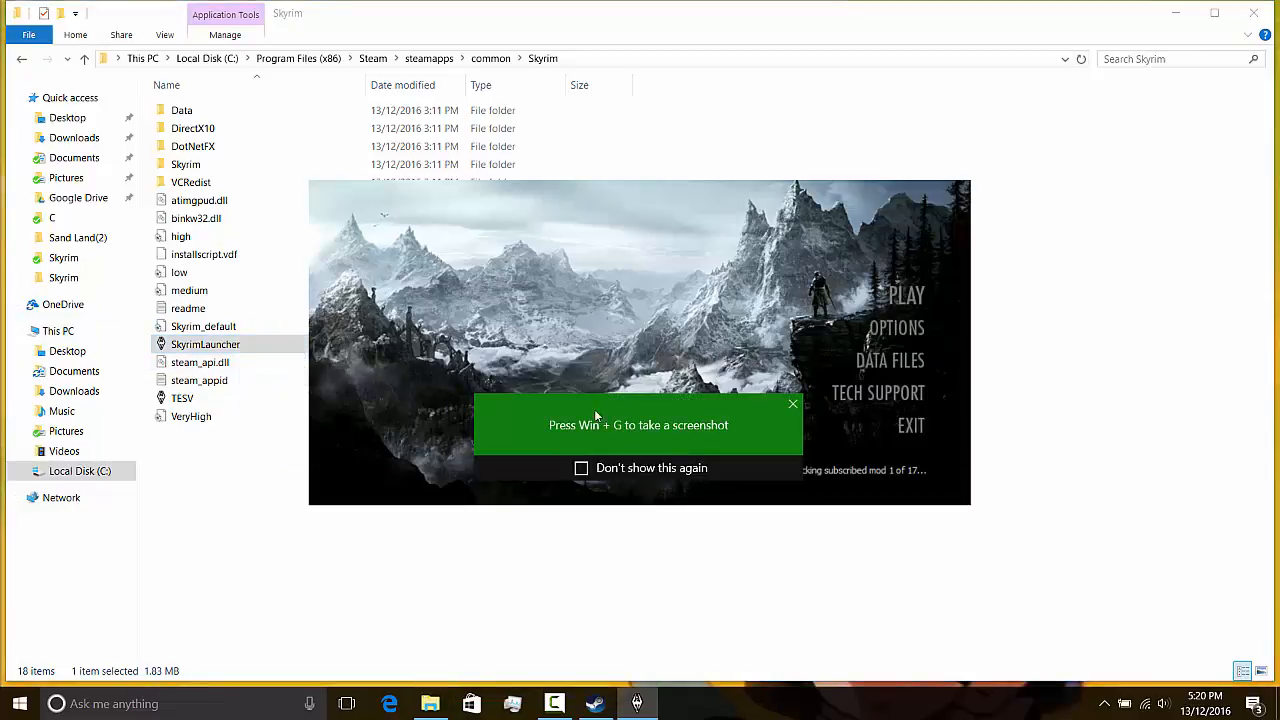
pyautogui.click(792, 404)
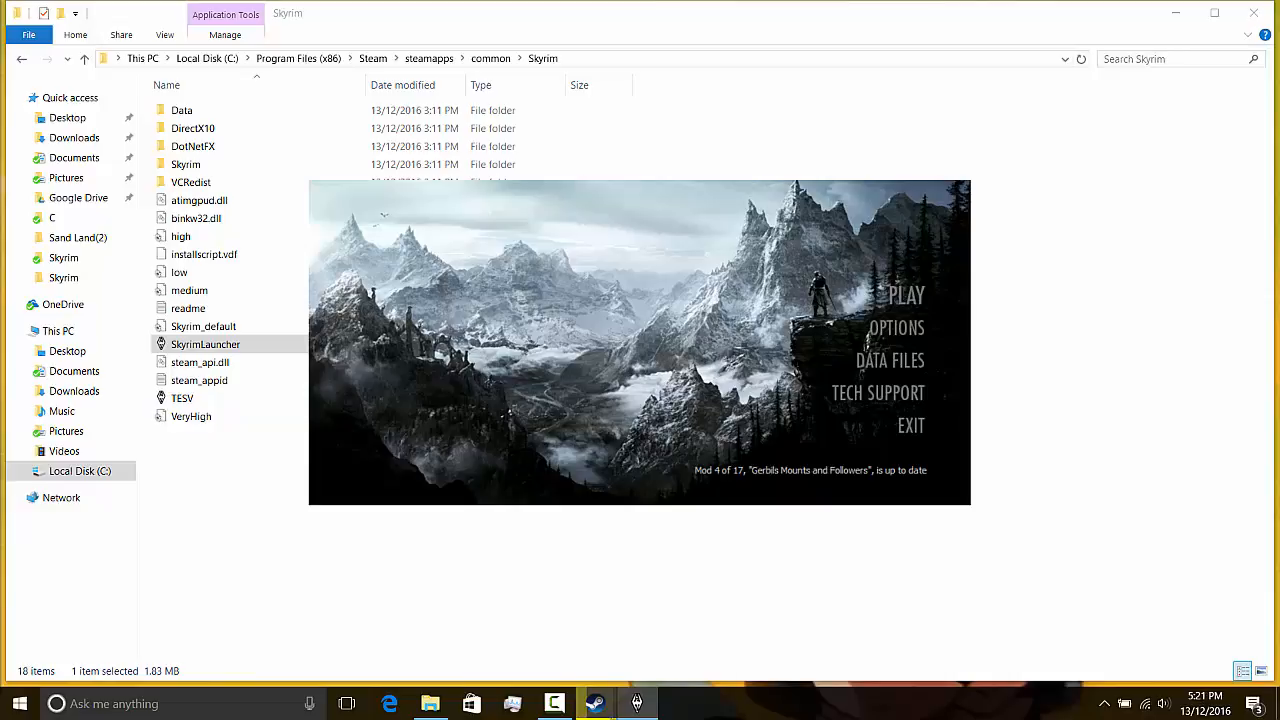
pyautogui.click(180, 44)
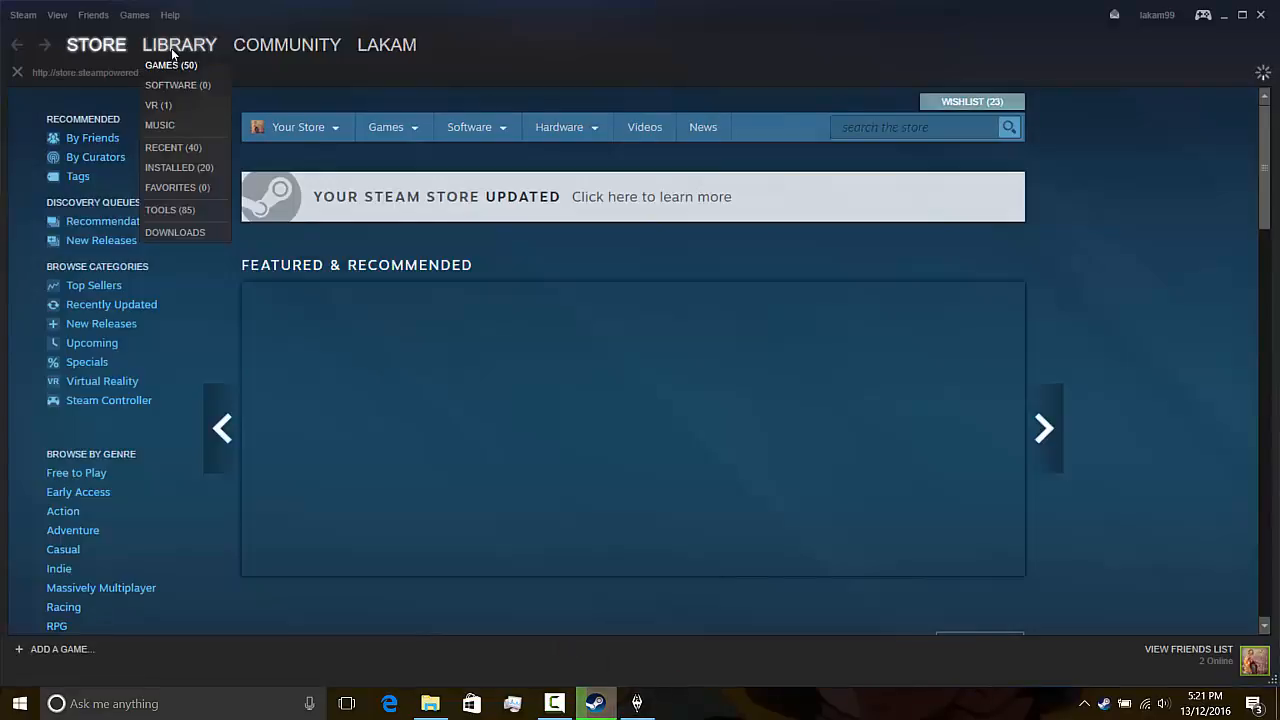
# Select The Elder Scrolls V: Skyrim in the library and launch it with Play.
pyautogui.click(180, 44)
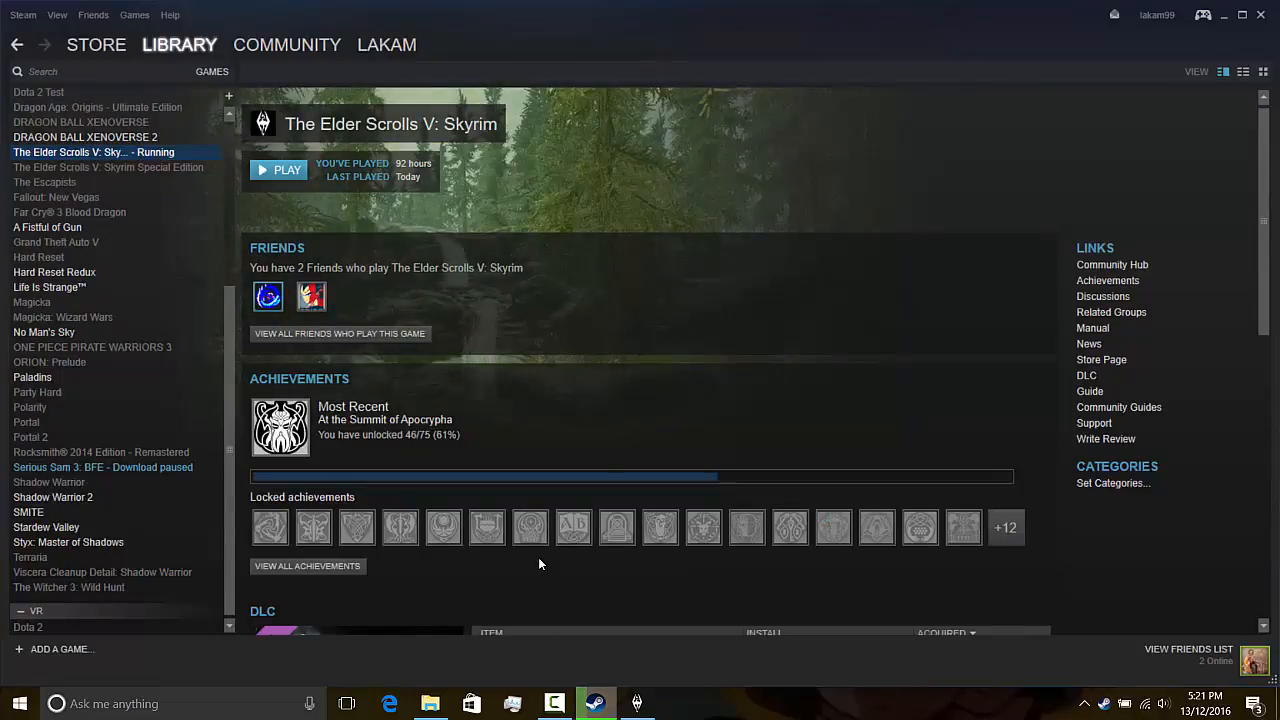
pyautogui.click(280, 168)
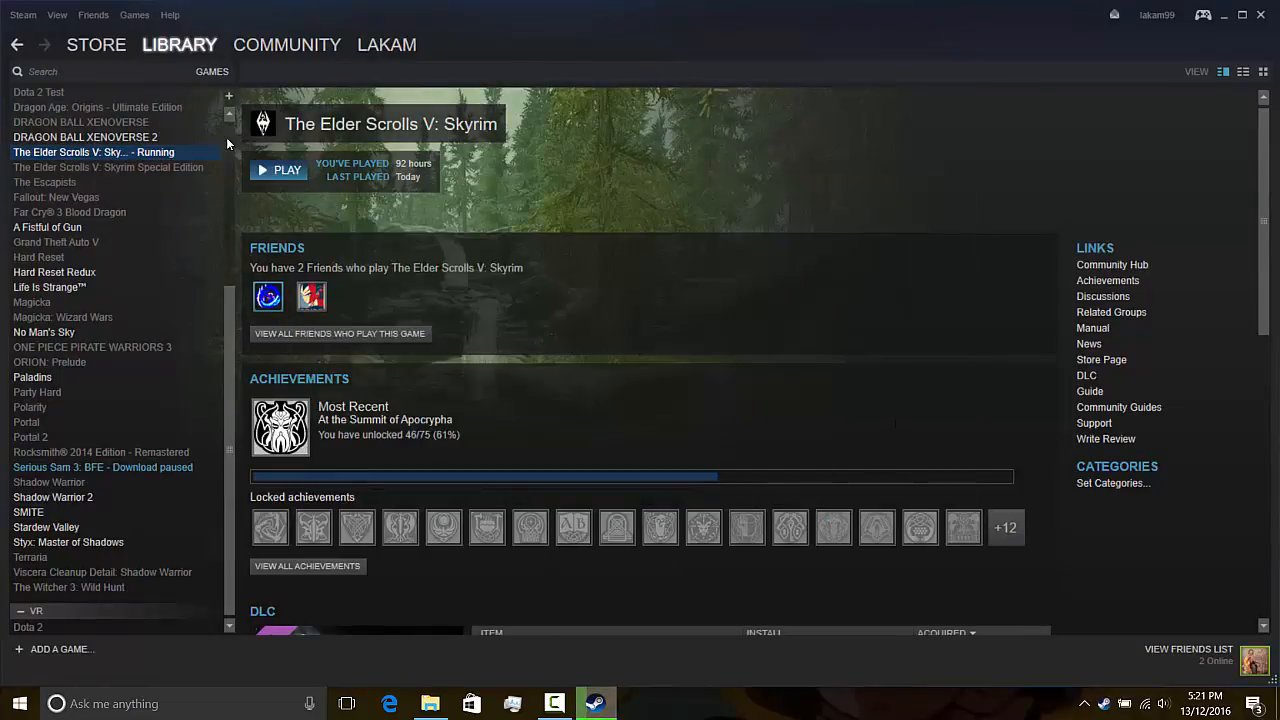
pyautogui.moveTo(484, 214)
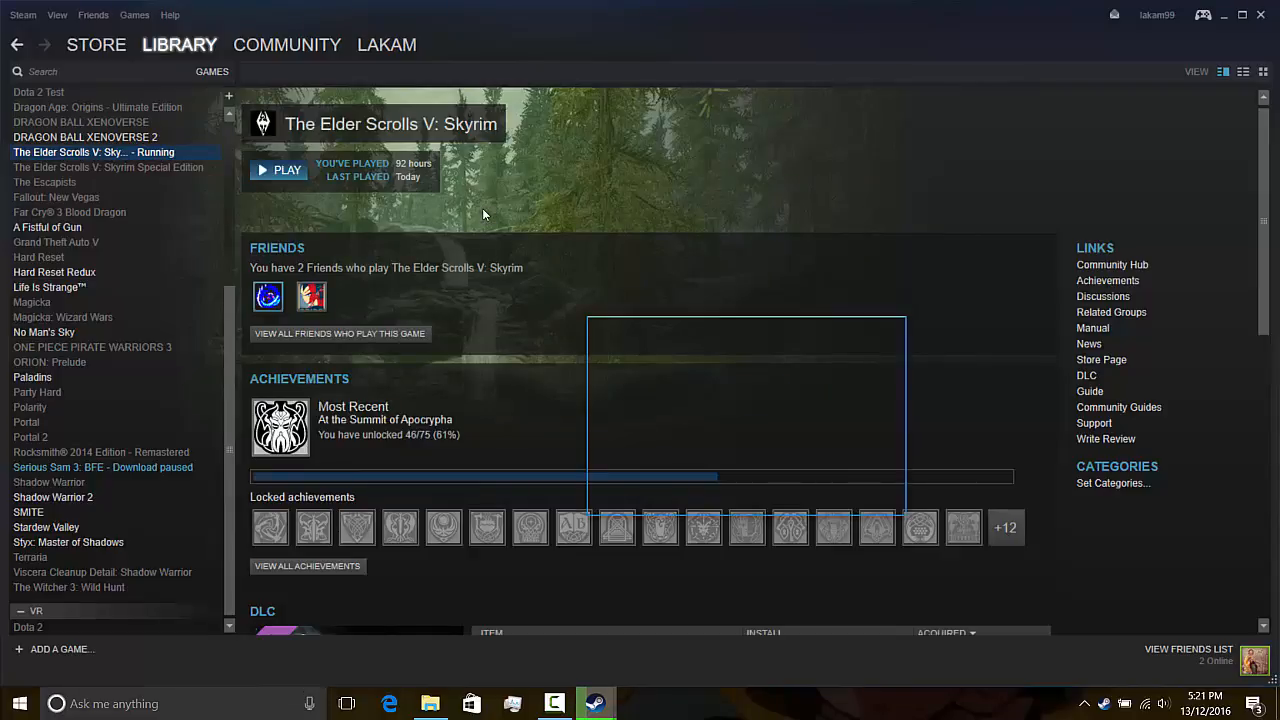
pyautogui.click(288, 168)
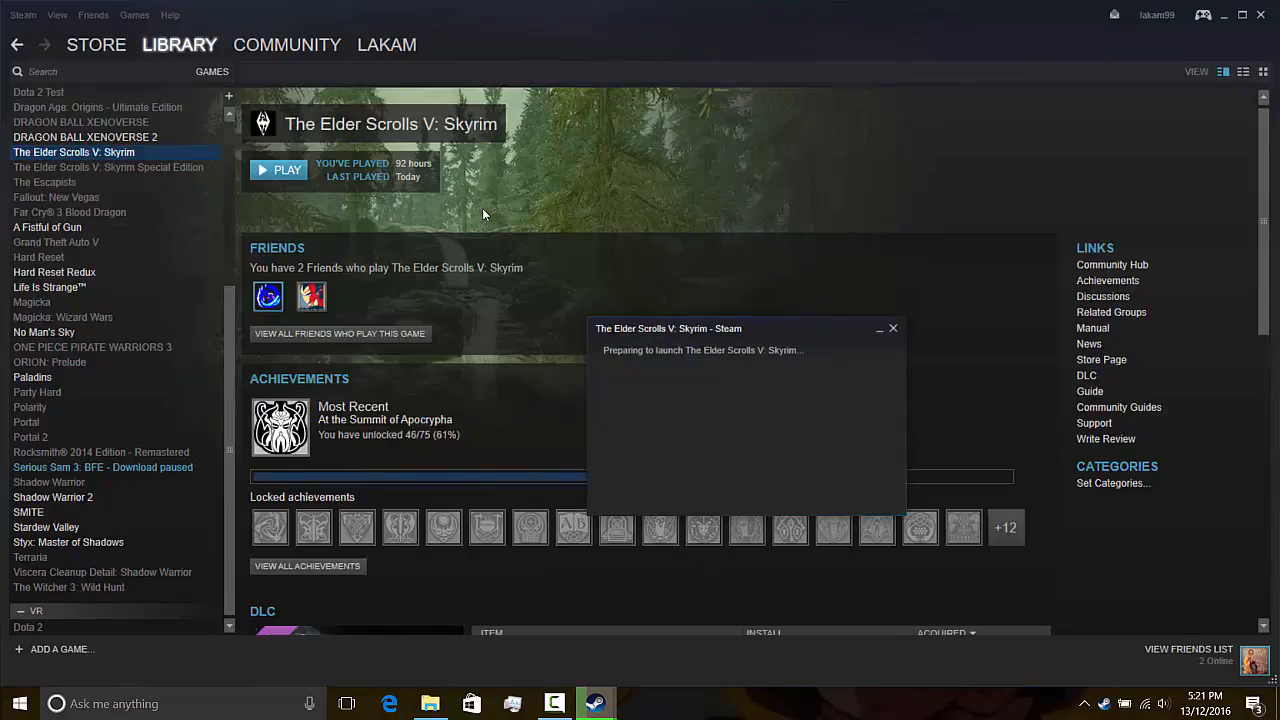
pyautogui.moveTo(658, 468)
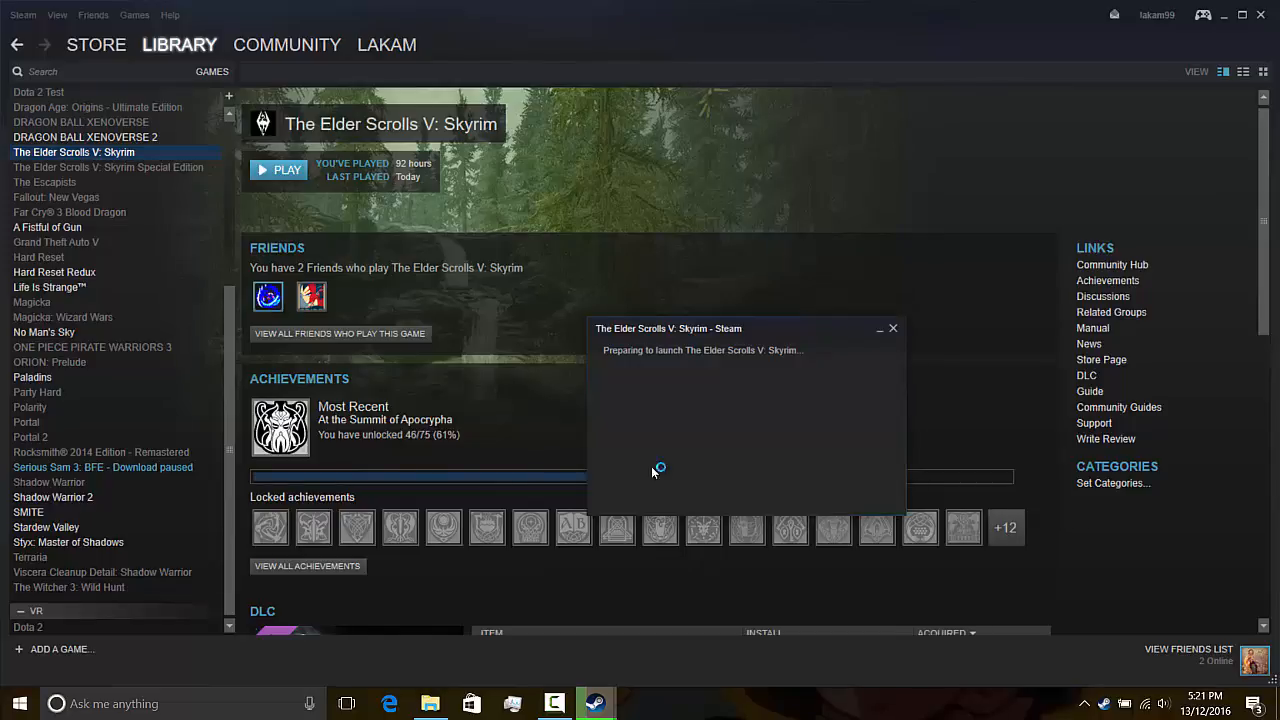